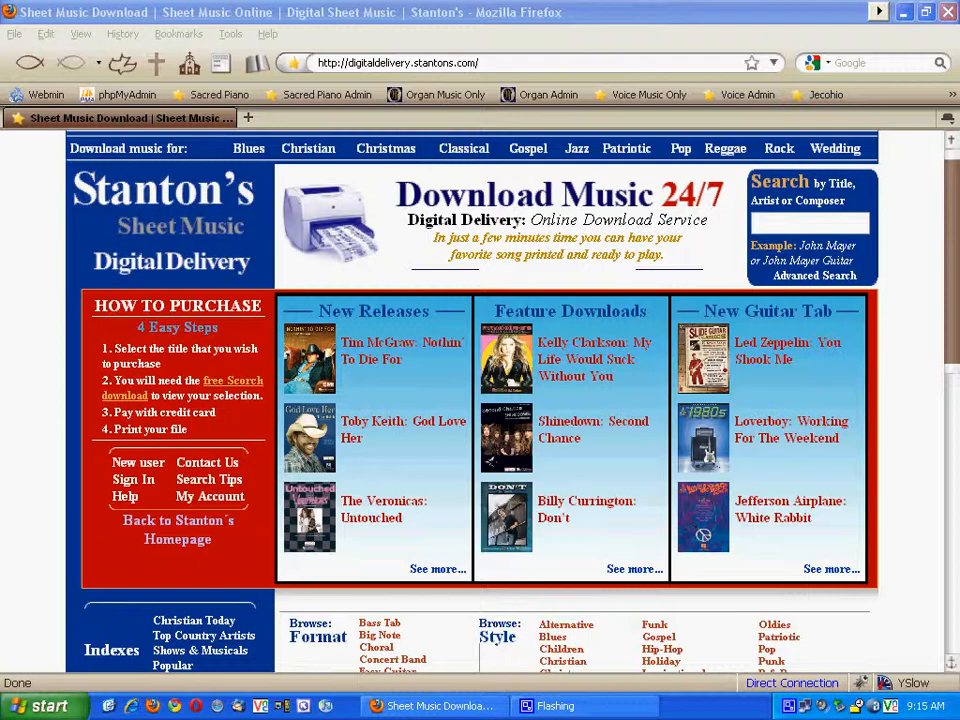
# Step: Open Tim McGraw's 'Nothin' To Die For' details page from New Releases
pyautogui.click(400, 350)
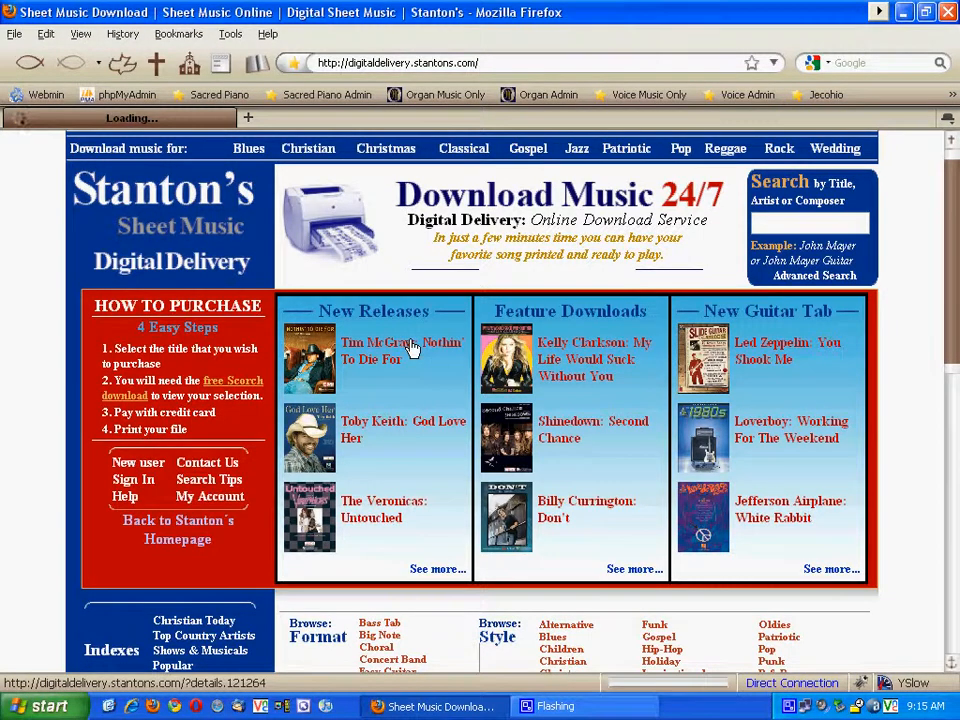
pyautogui.click(400, 350)
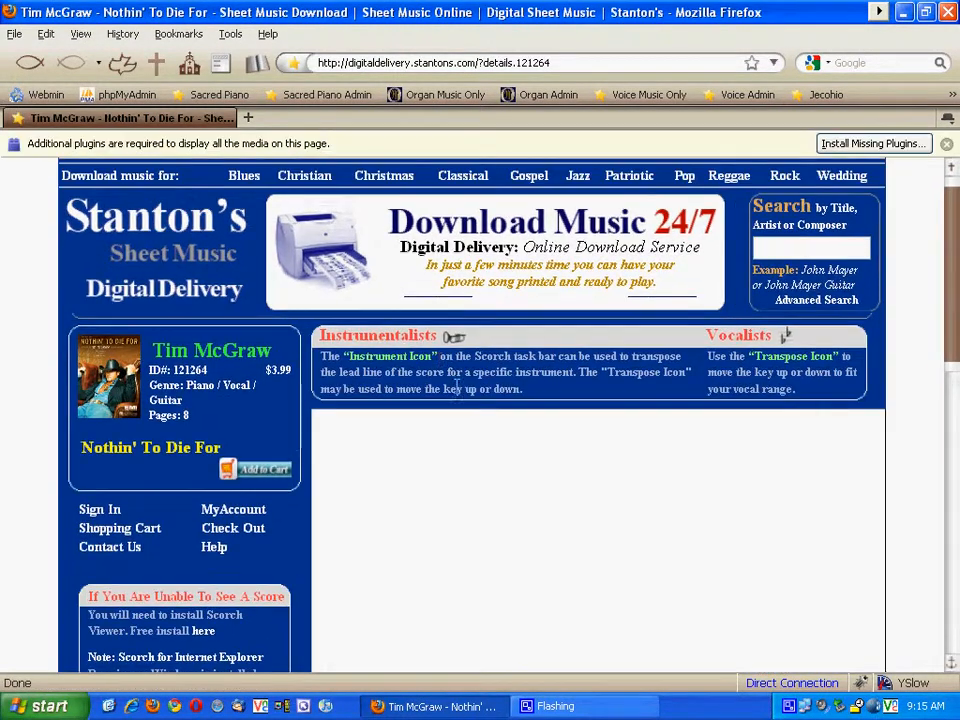
pyautogui.moveTo(520, 540)
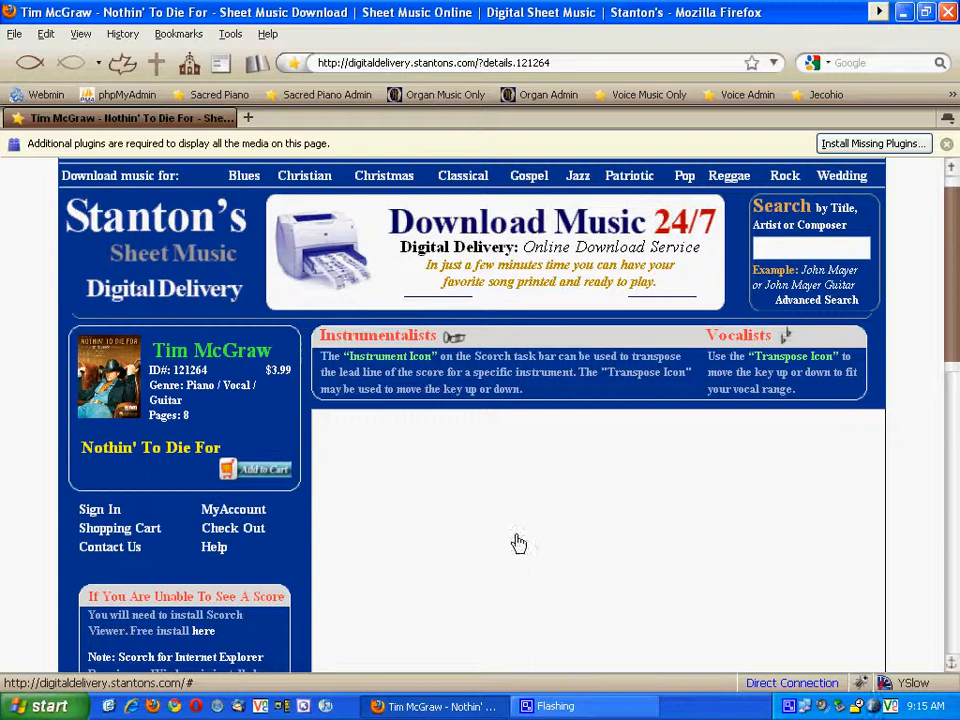
pyautogui.moveTo(584, 448)
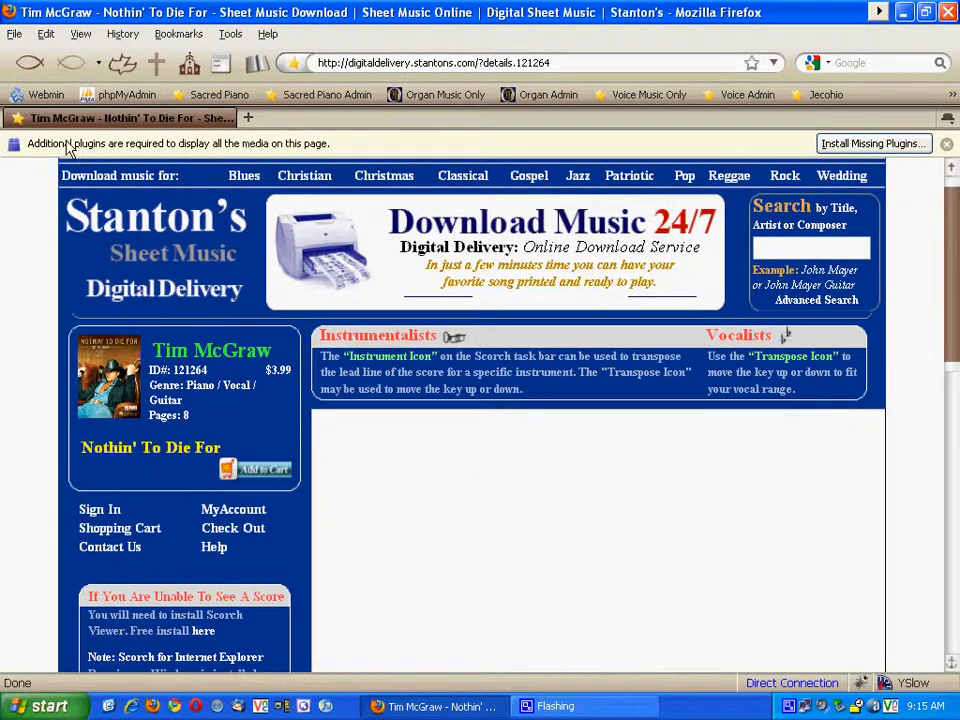
pyautogui.moveTo(756, 148)
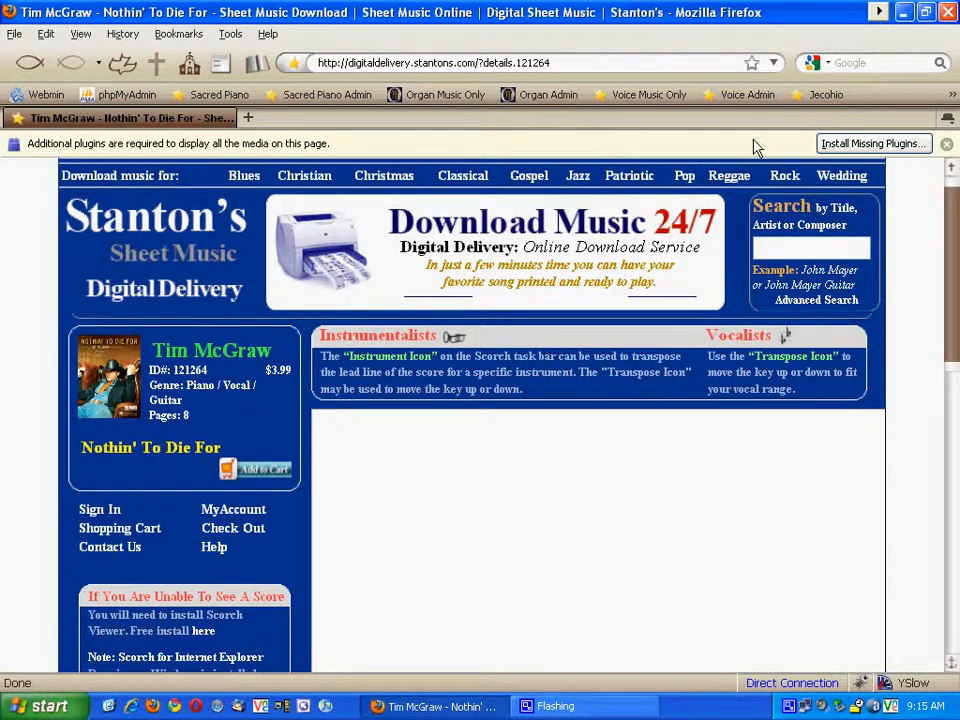
pyautogui.moveTo(864, 148)
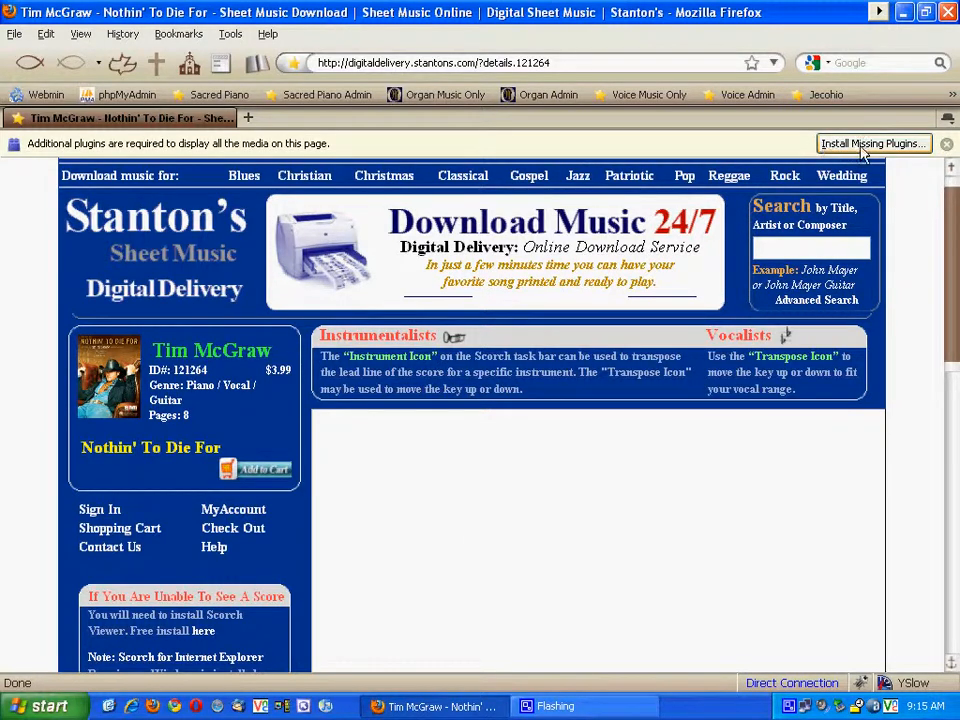
# Step: Run Install Missing Plugins from the notification bar to search for the Sibelius plugin
pyautogui.click(872, 144)
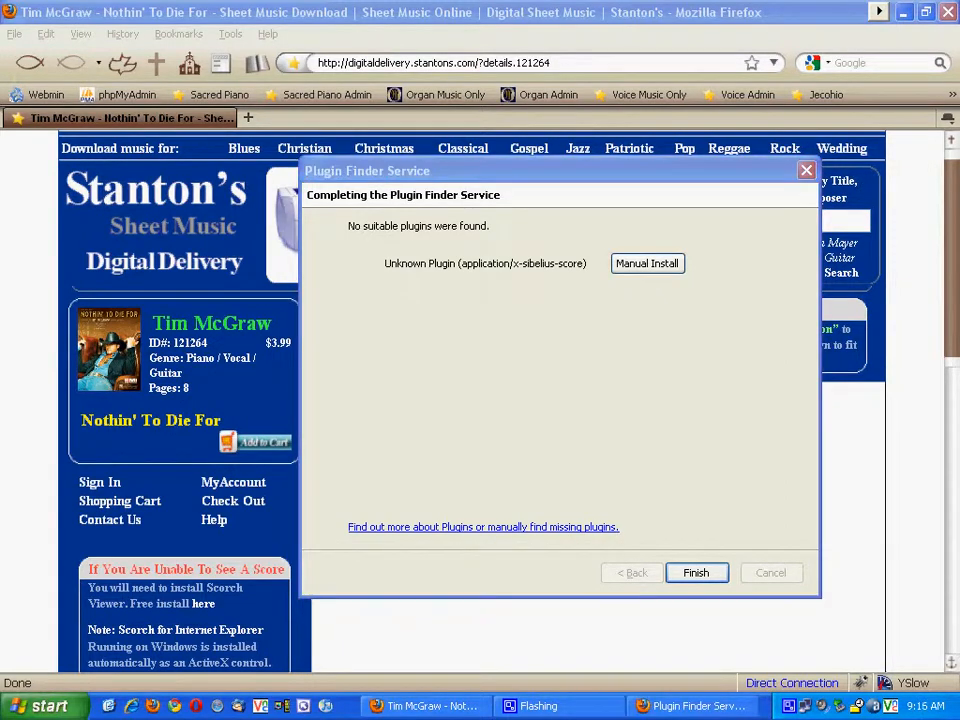
pyautogui.moveTo(614, 310)
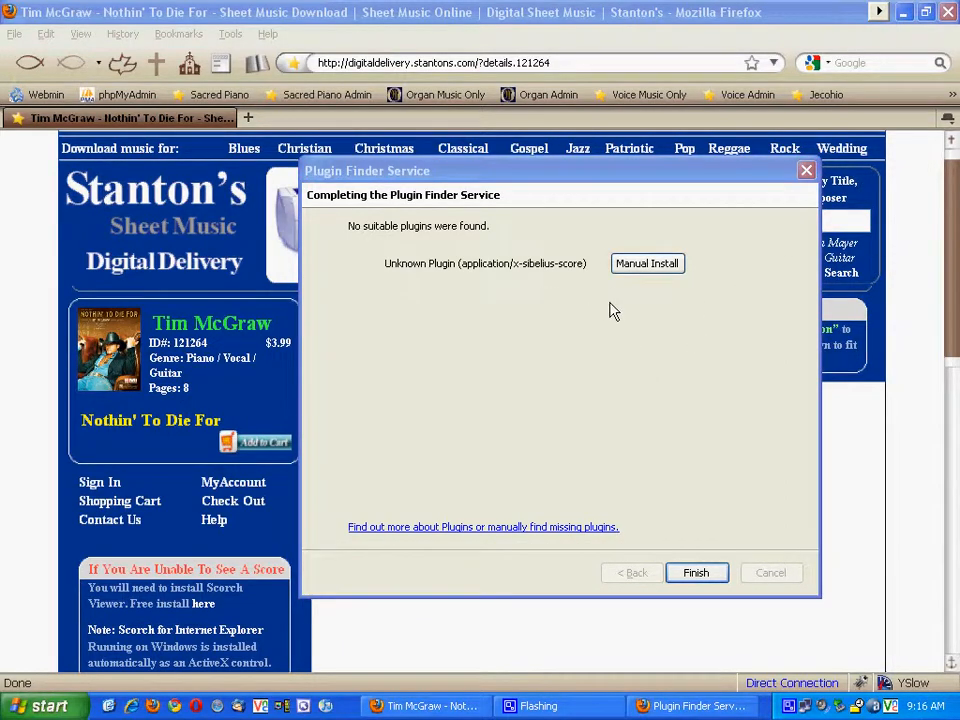
pyautogui.moveTo(648, 264)
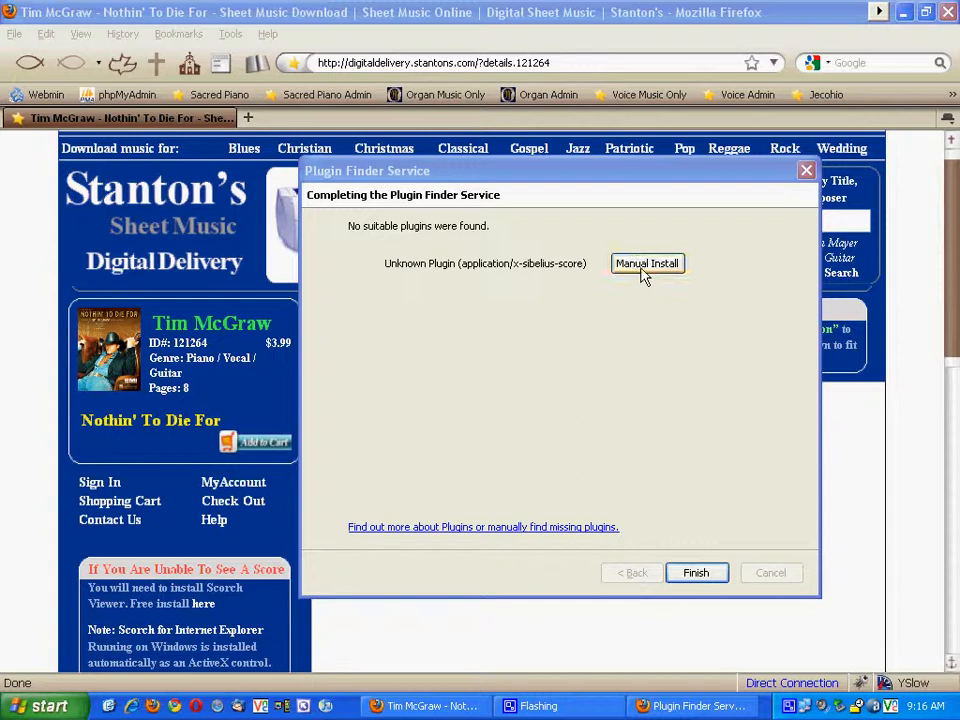
pyautogui.click(648, 264)
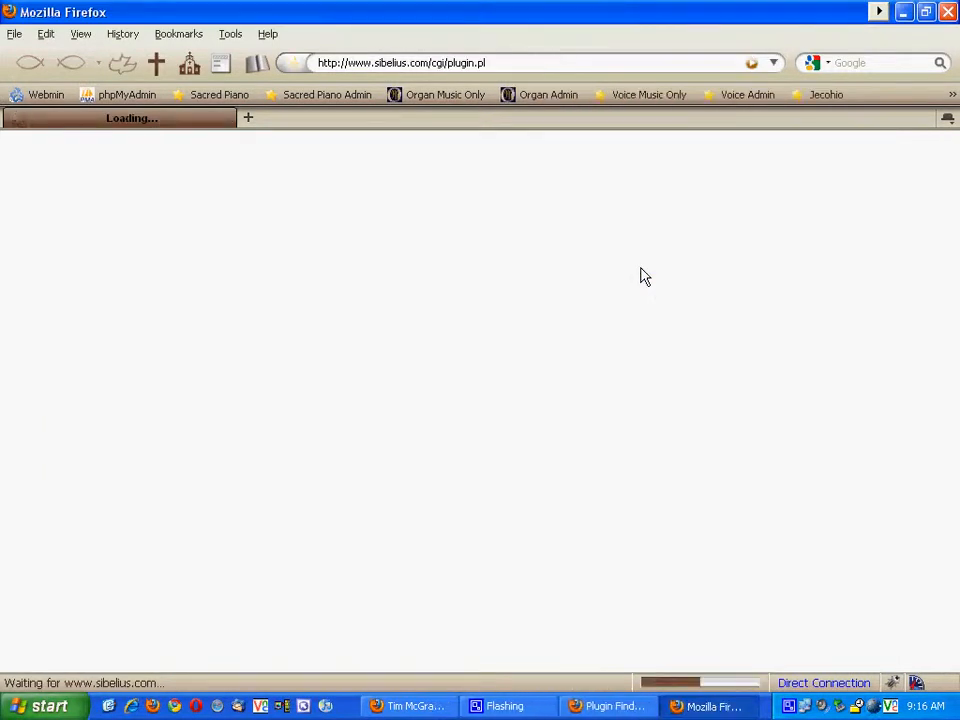
pyautogui.moveTo(630, 264)
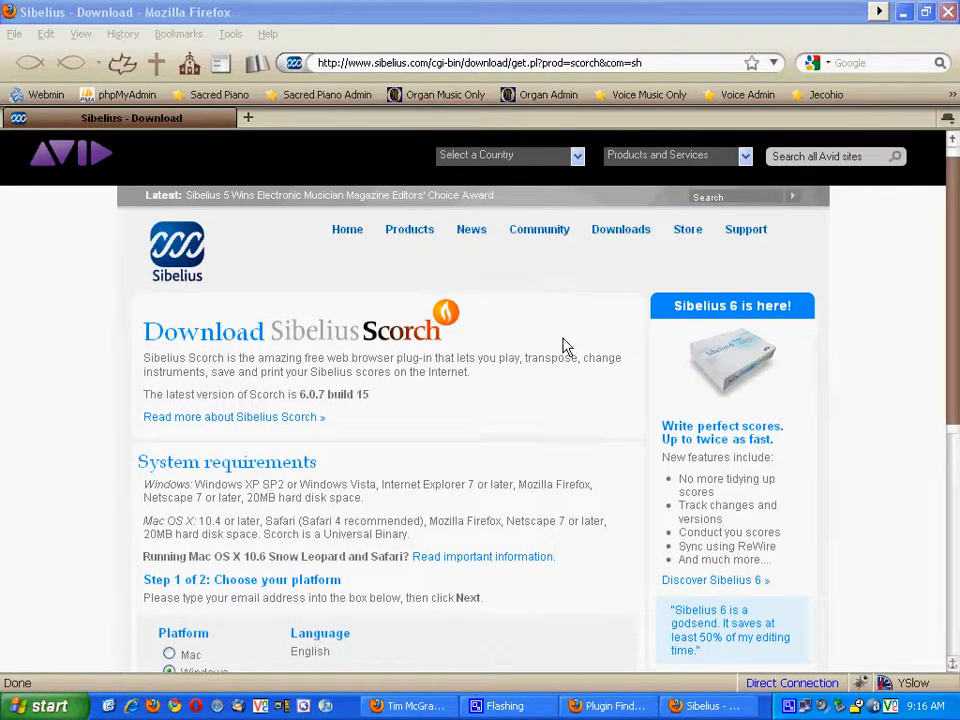
pyautogui.moveTo(504, 348)
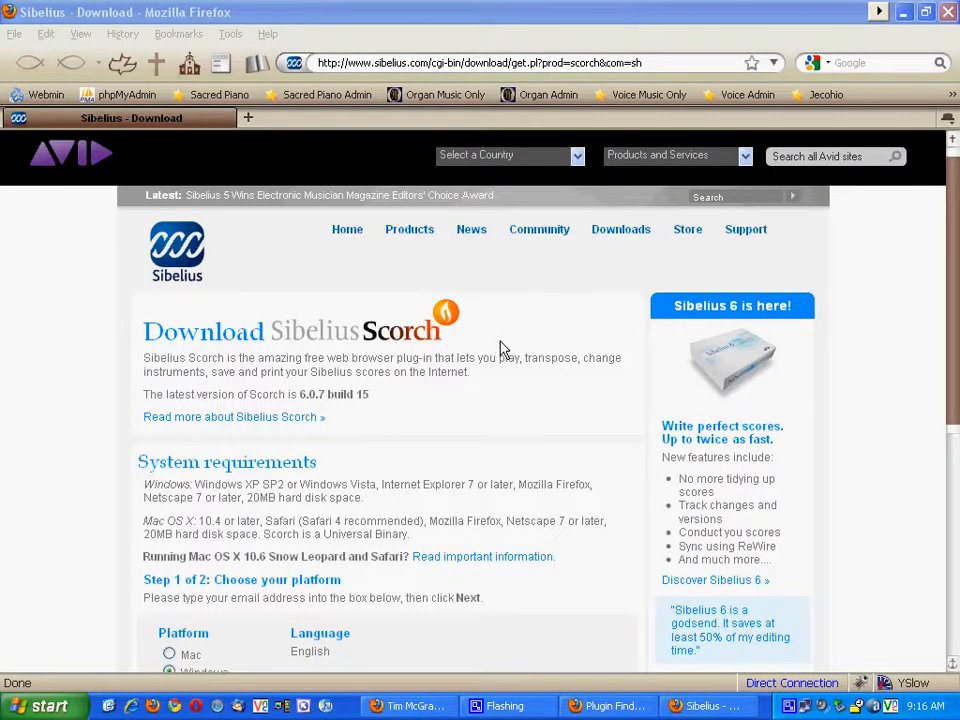
pyautogui.scroll(-3)
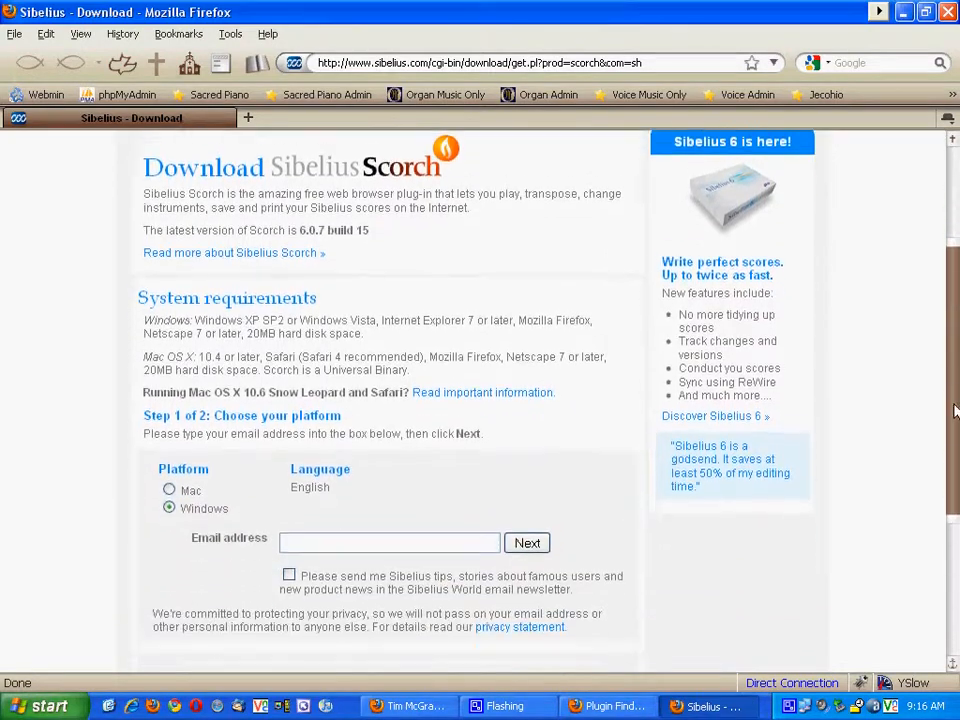
pyautogui.scroll(-3)
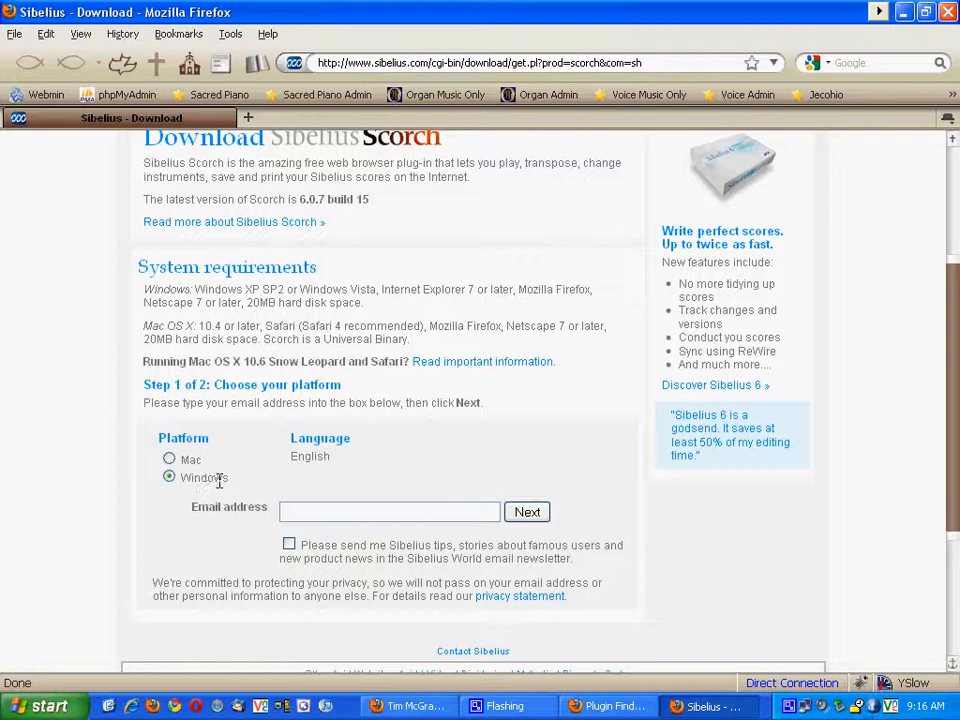
pyautogui.moveTo(344, 472)
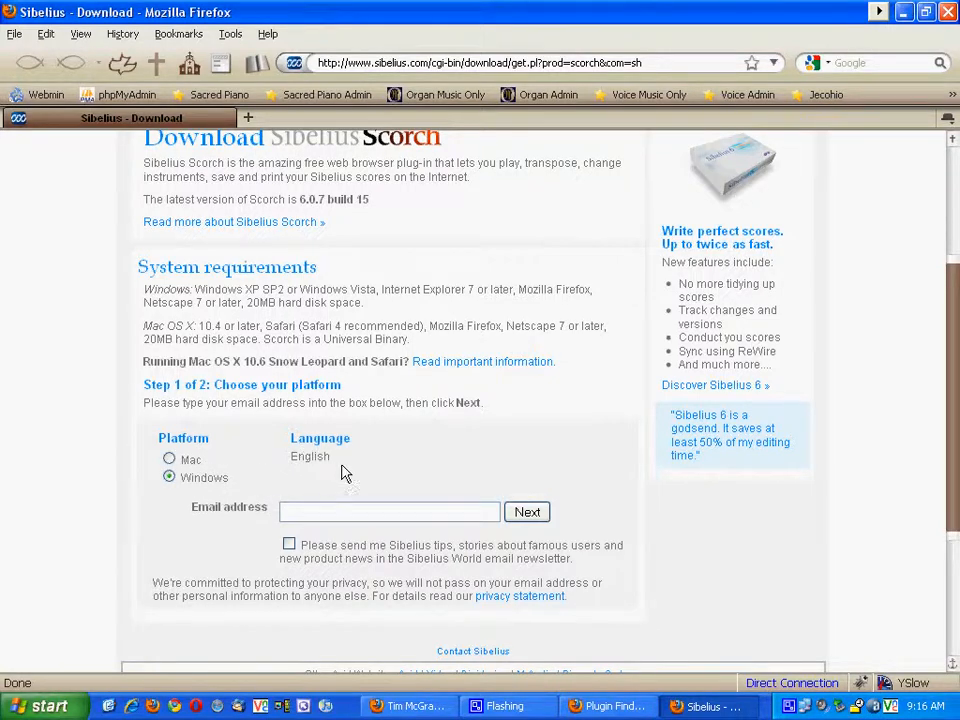
pyautogui.click(388, 512)
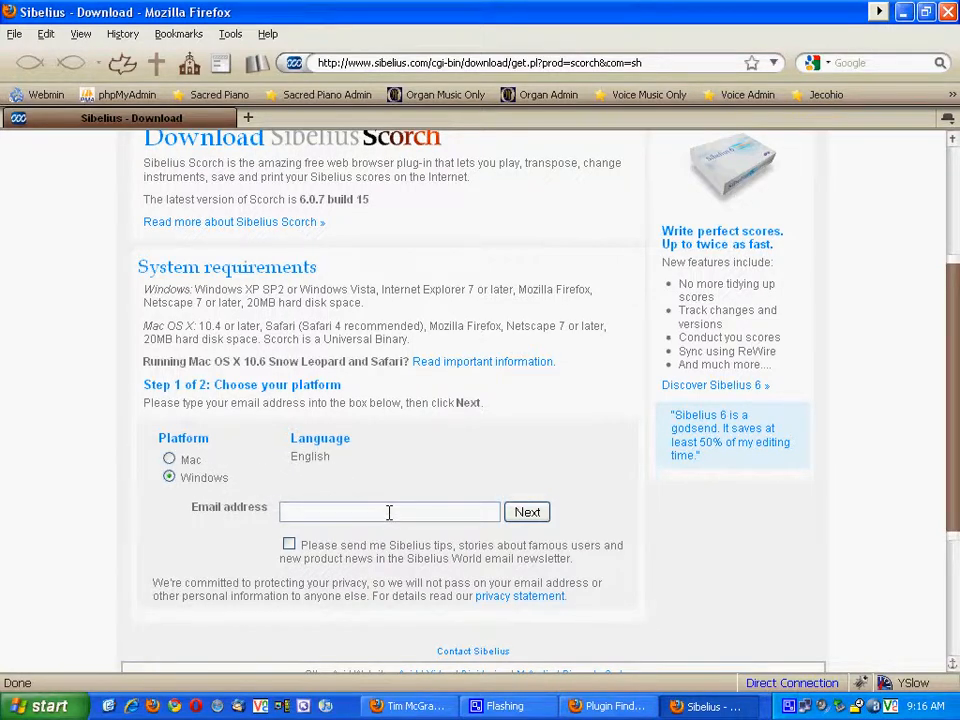
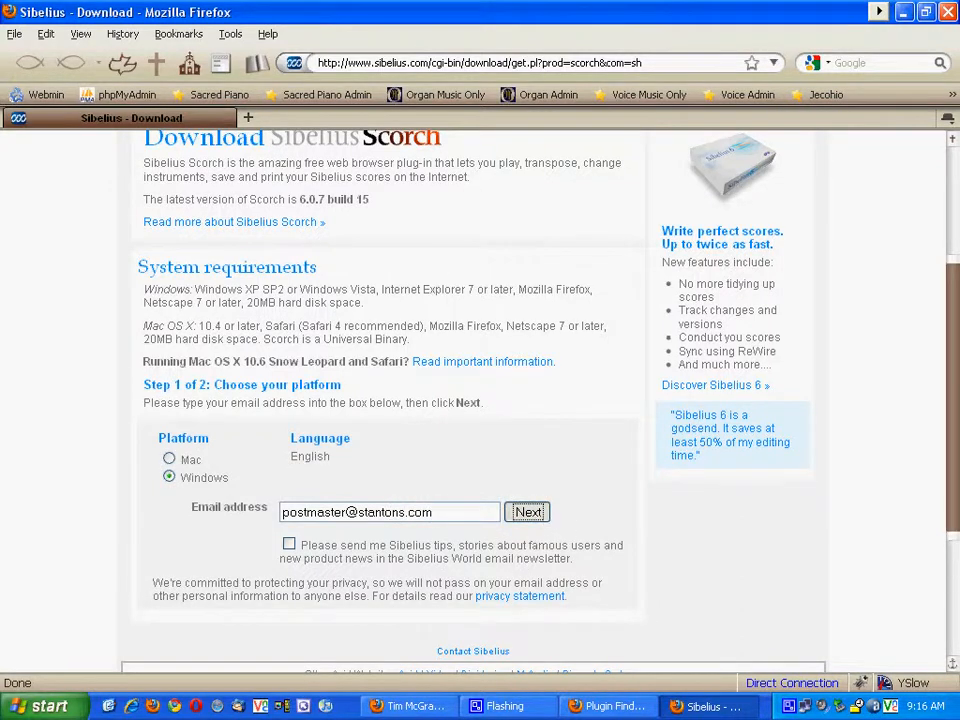
pyautogui.click(528, 512)
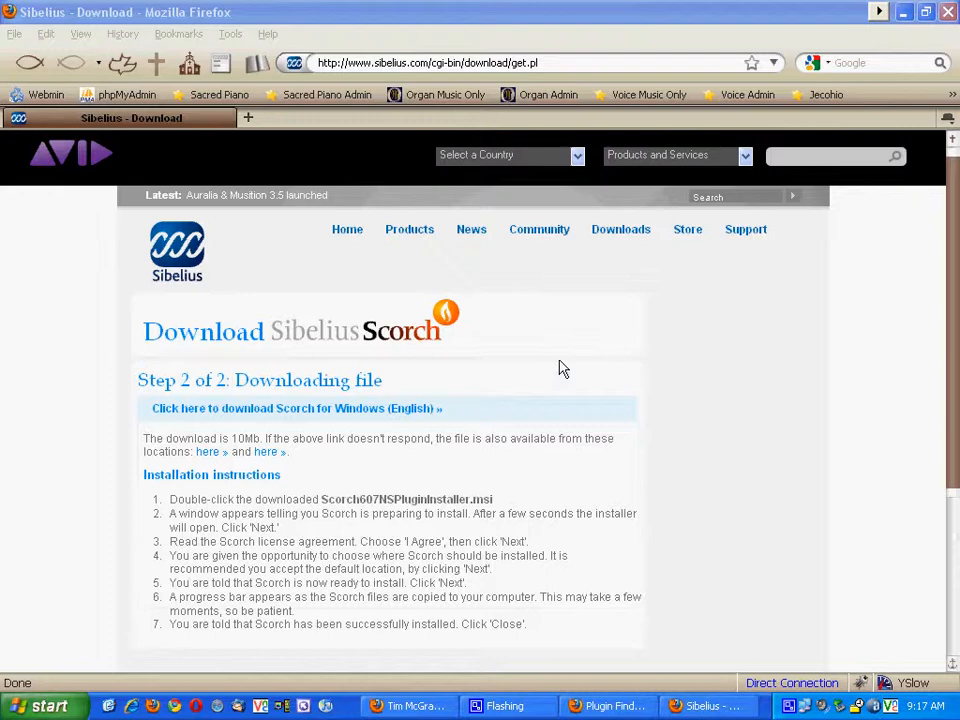
pyautogui.moveTo(184, 412)
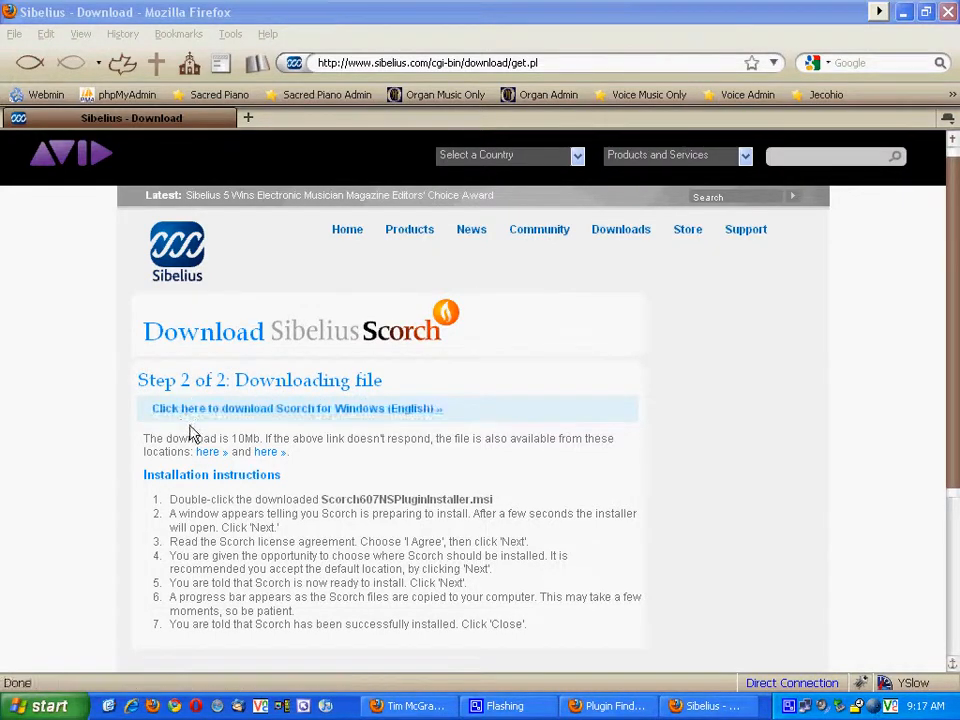
pyautogui.moveTo(252, 410)
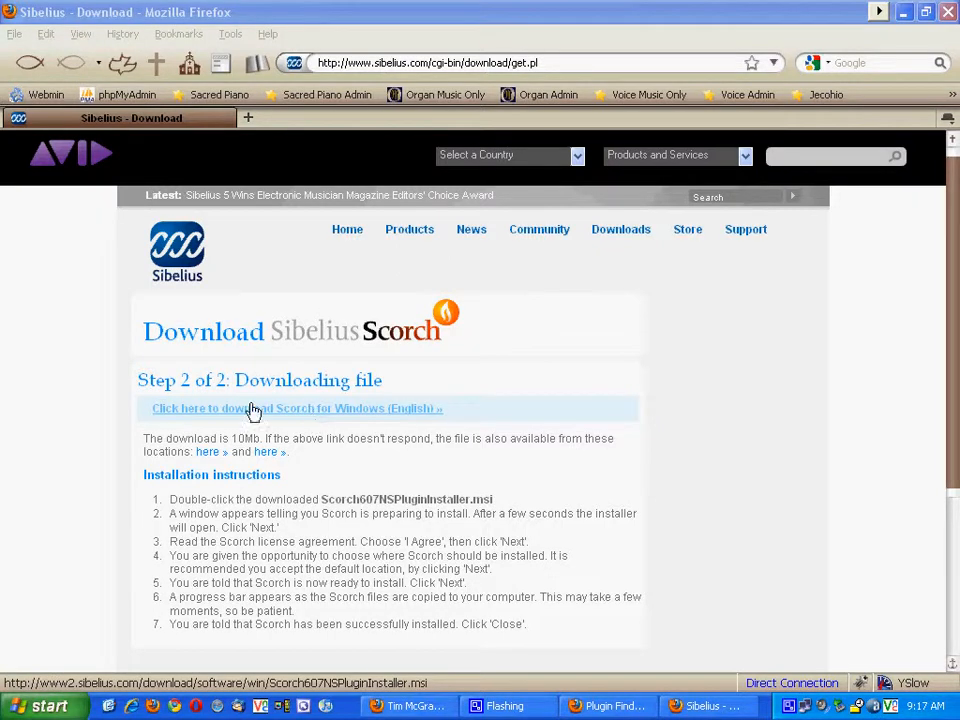
# Step: Download Scorch for Windows (English) and save the installer file to the computer
pyautogui.click(296, 408)
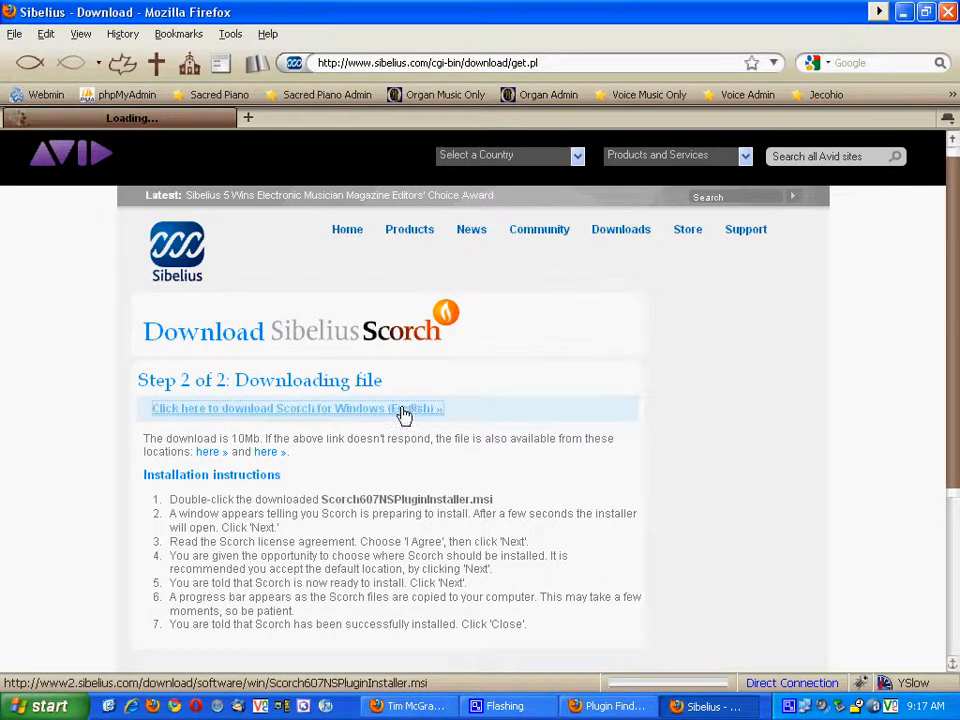
pyautogui.click(296, 408)
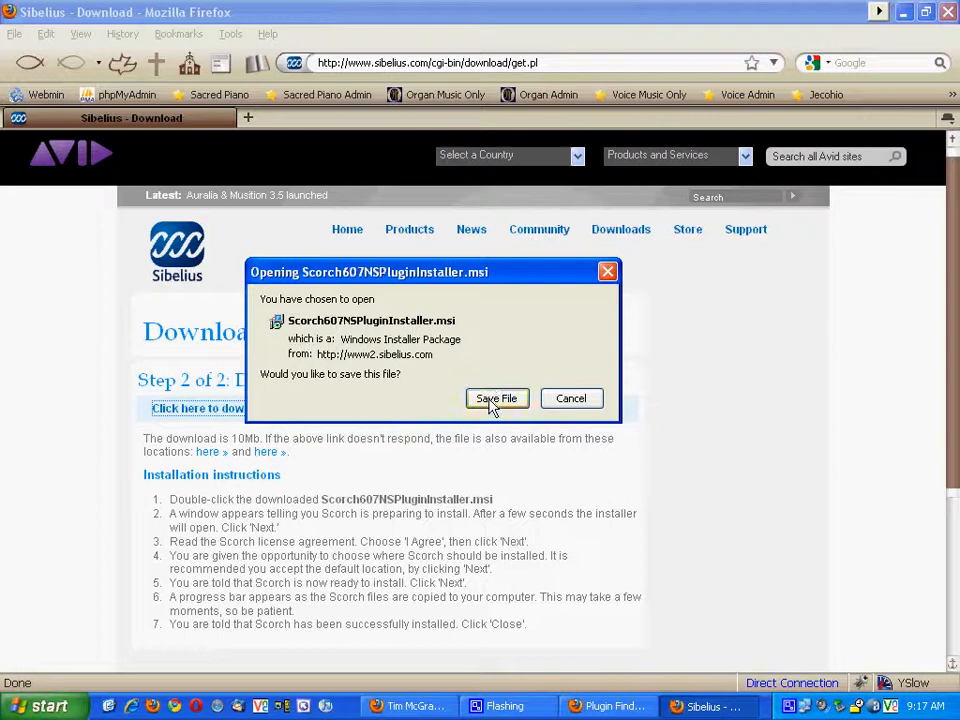
pyautogui.click(496, 398)
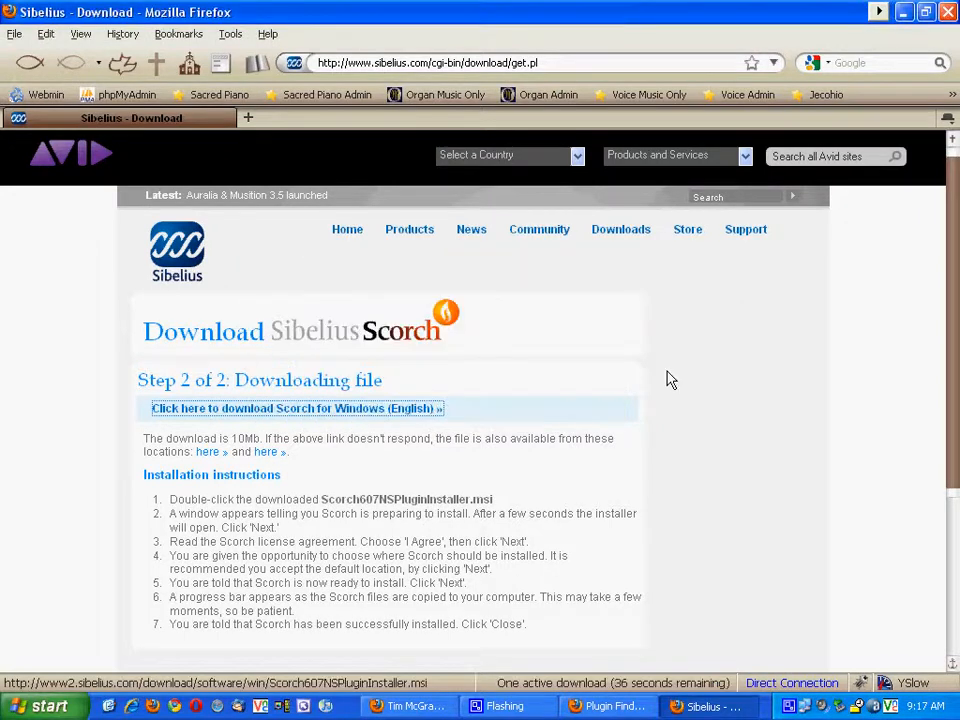
# Step: Let Scorch607NSPluginInstaller.msi finish downloading in the Downloads window
pyautogui.click(296, 408)
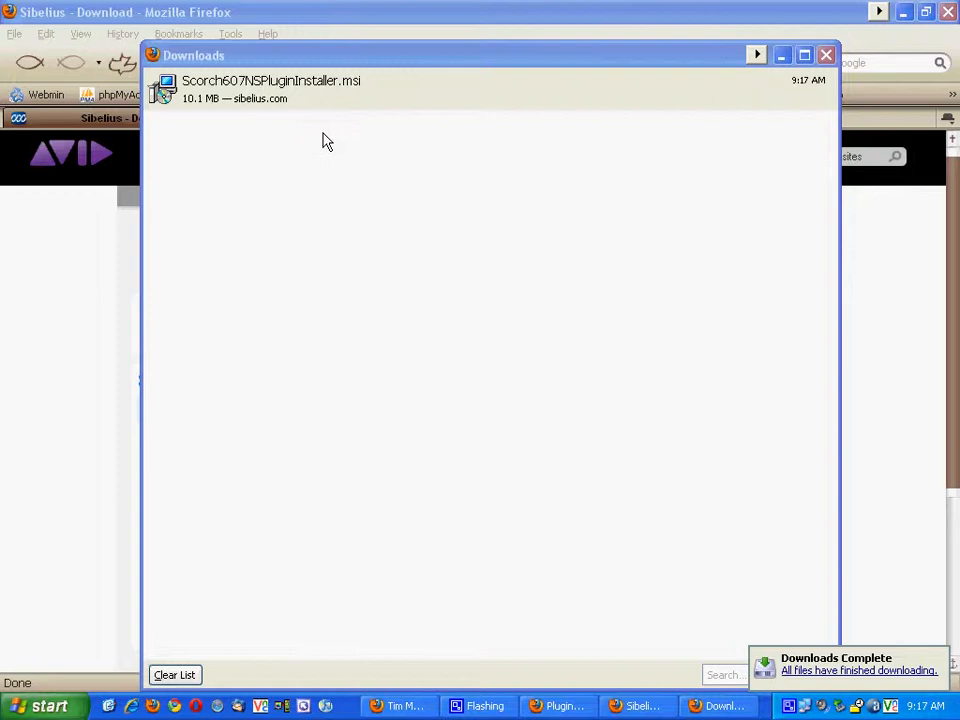
pyautogui.moveTo(404, 110)
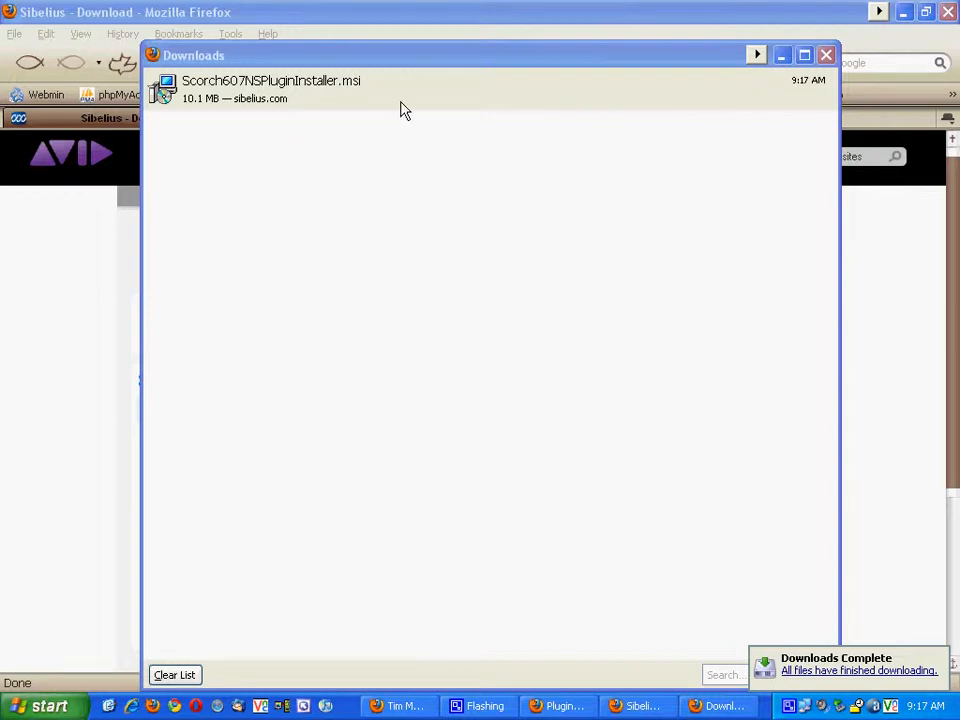
# Step: Launch Scorch607NSPluginInstaller.msi from Downloads, accepting both security warnings
pyautogui.doubleClick(272, 88)
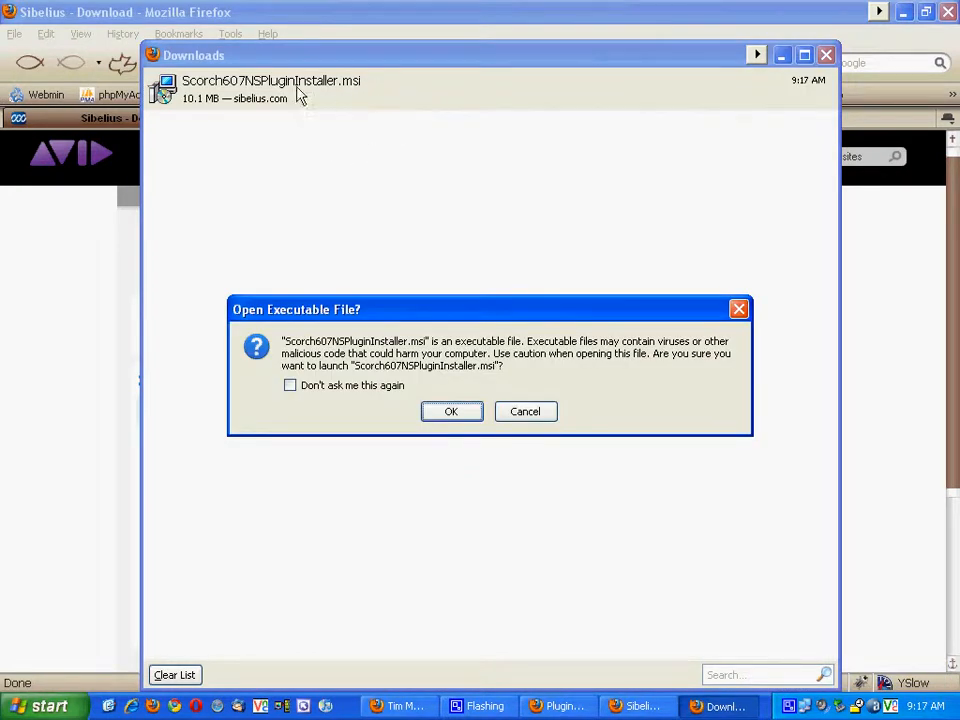
pyautogui.moveTo(360, 96)
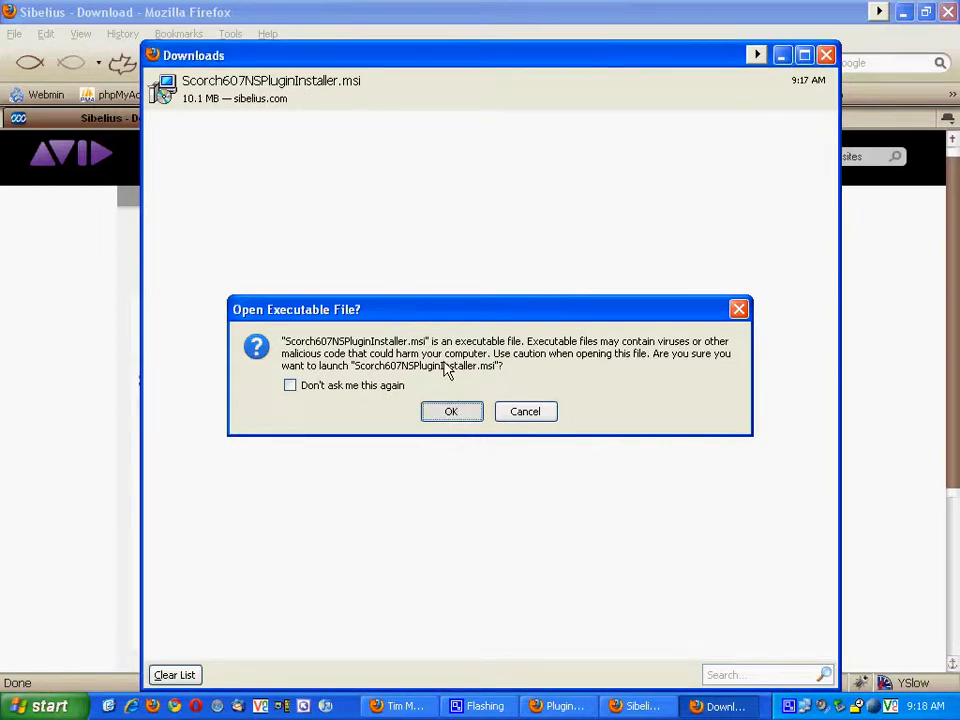
pyautogui.click(452, 412)
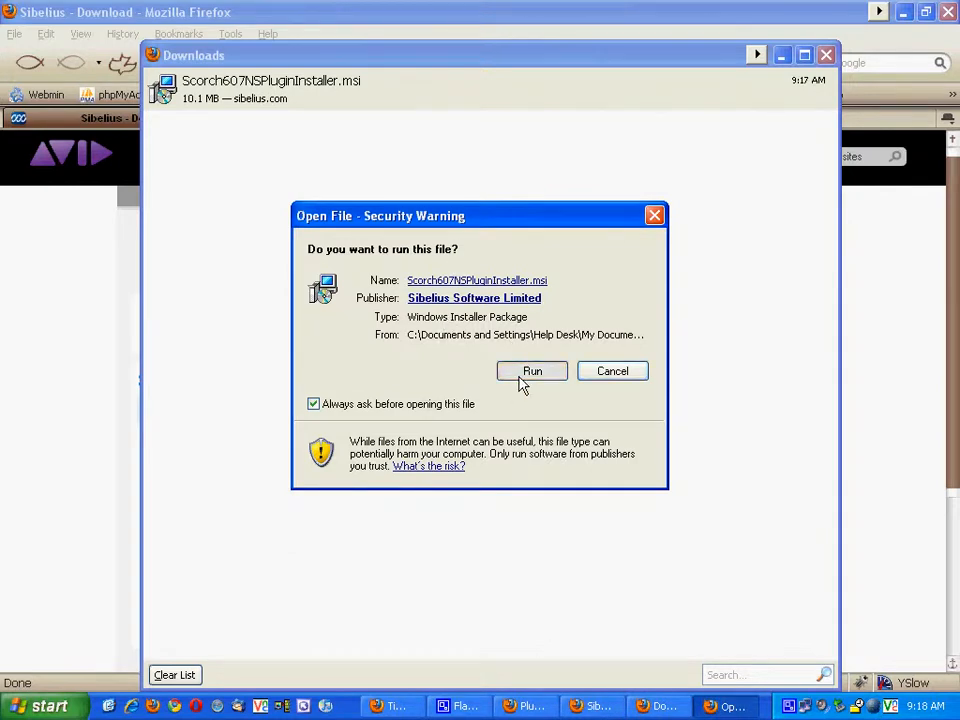
pyautogui.click(532, 370)
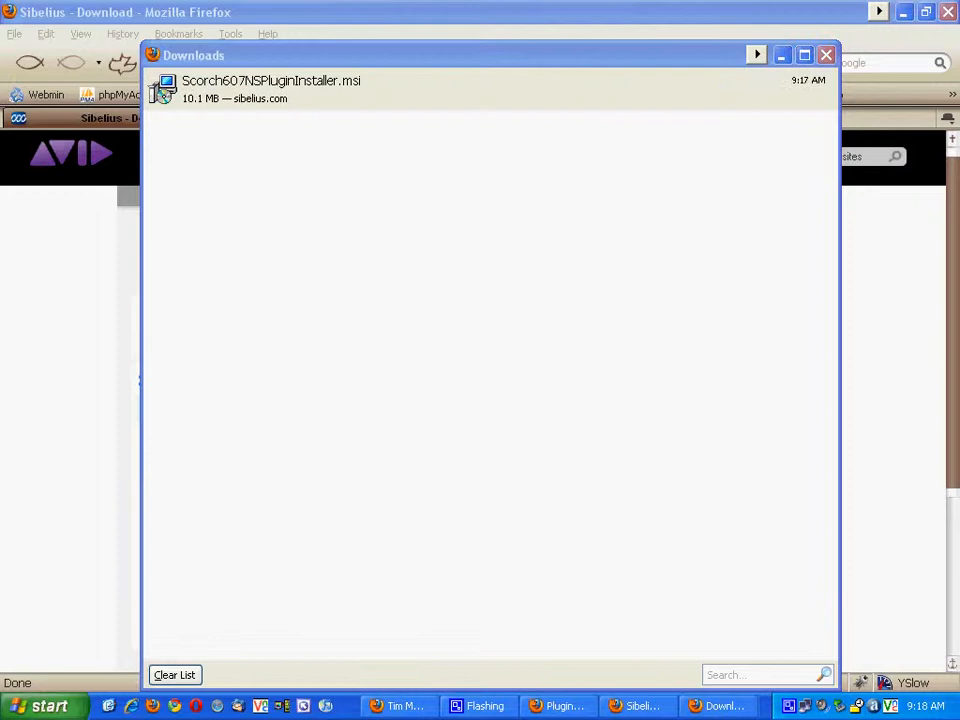
pyautogui.doubleClick(272, 88)
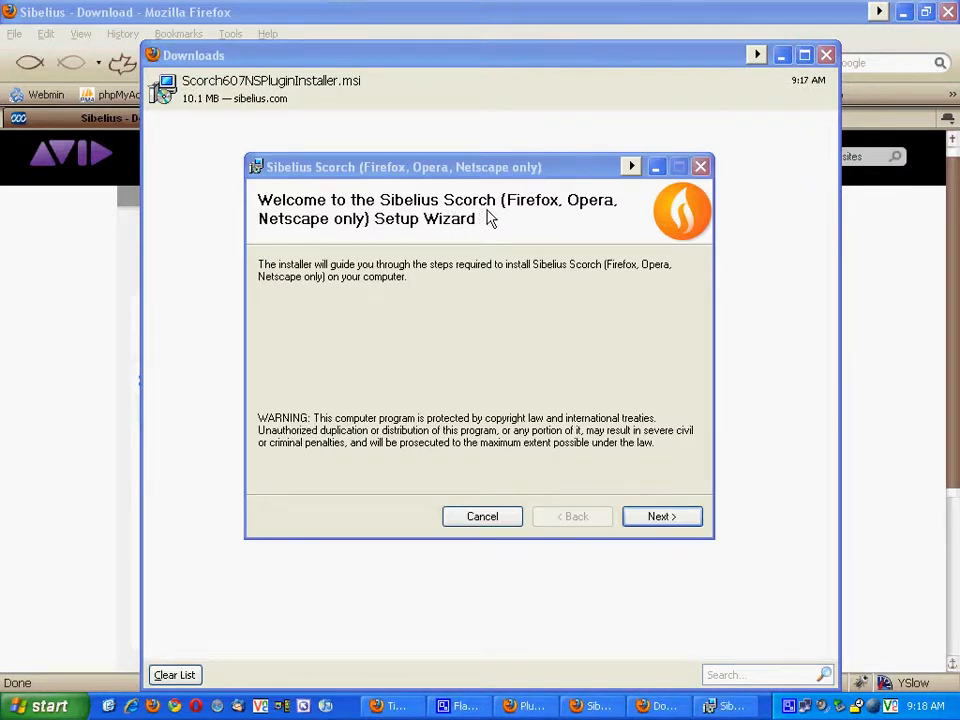
pyautogui.moveTo(344, 244)
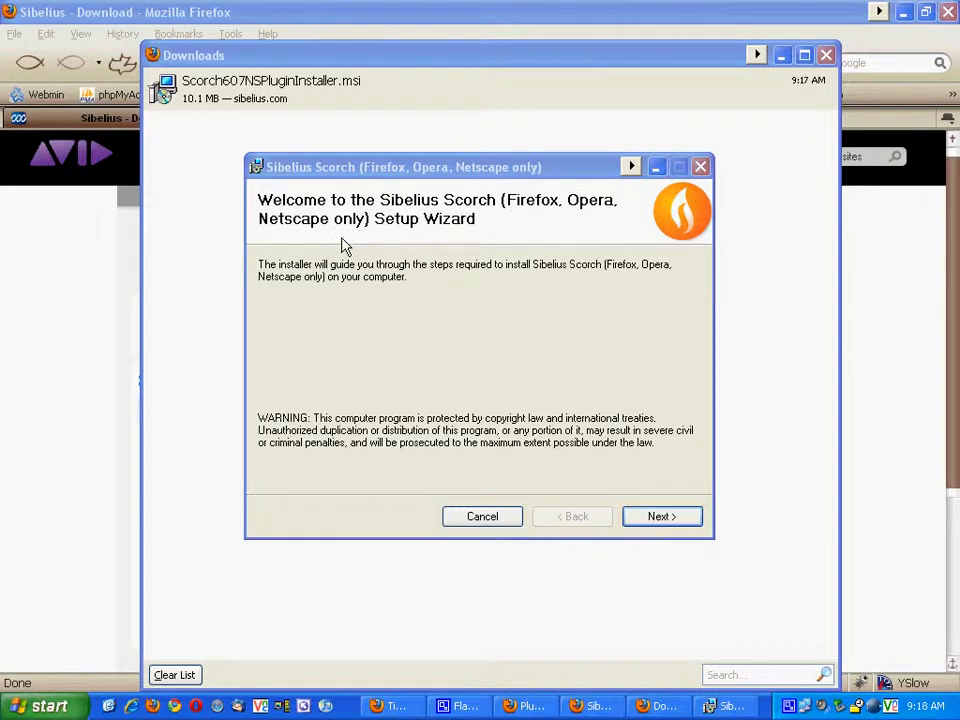
pyautogui.moveTo(404, 190)
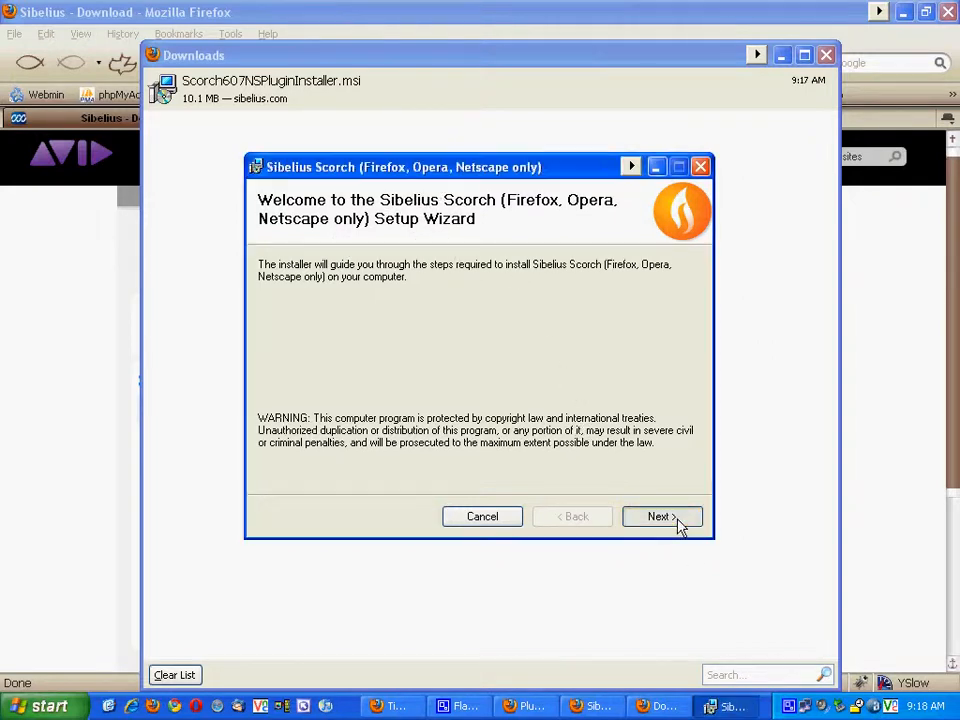
# Step: Agree to the license and install Scorch for Everyone into the default Program Files folder
pyautogui.click(660, 516)
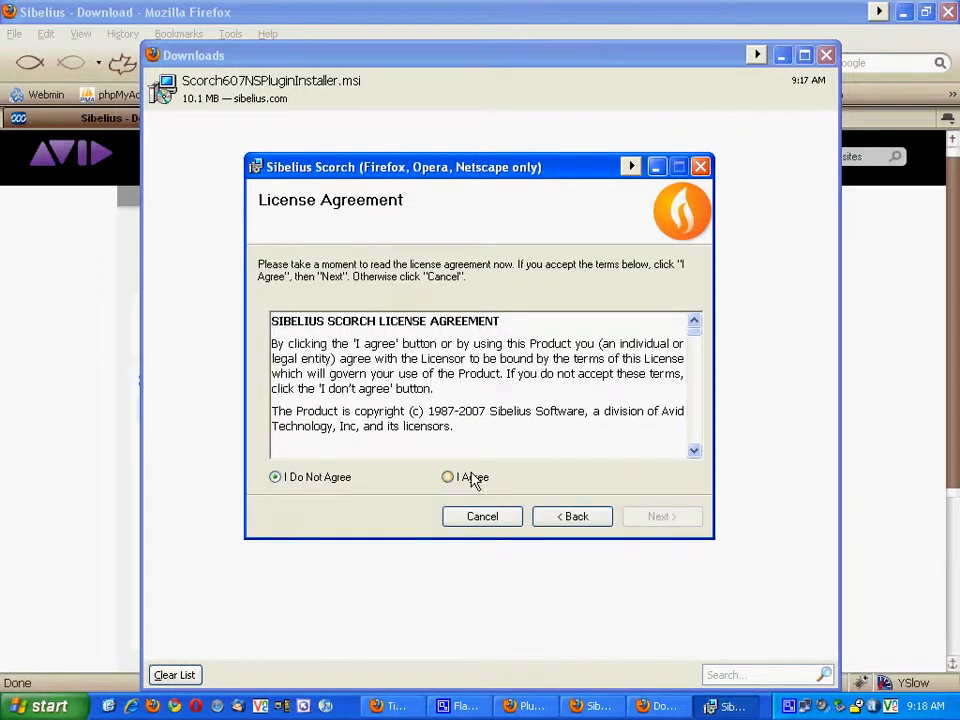
pyautogui.click(662, 516)
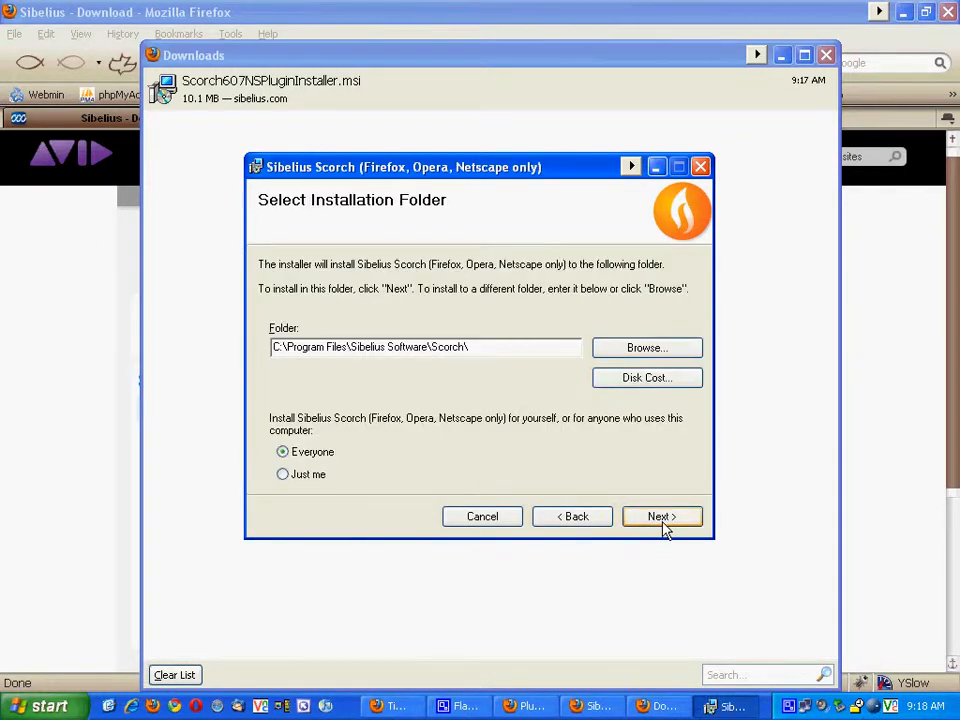
pyautogui.moveTo(356, 458)
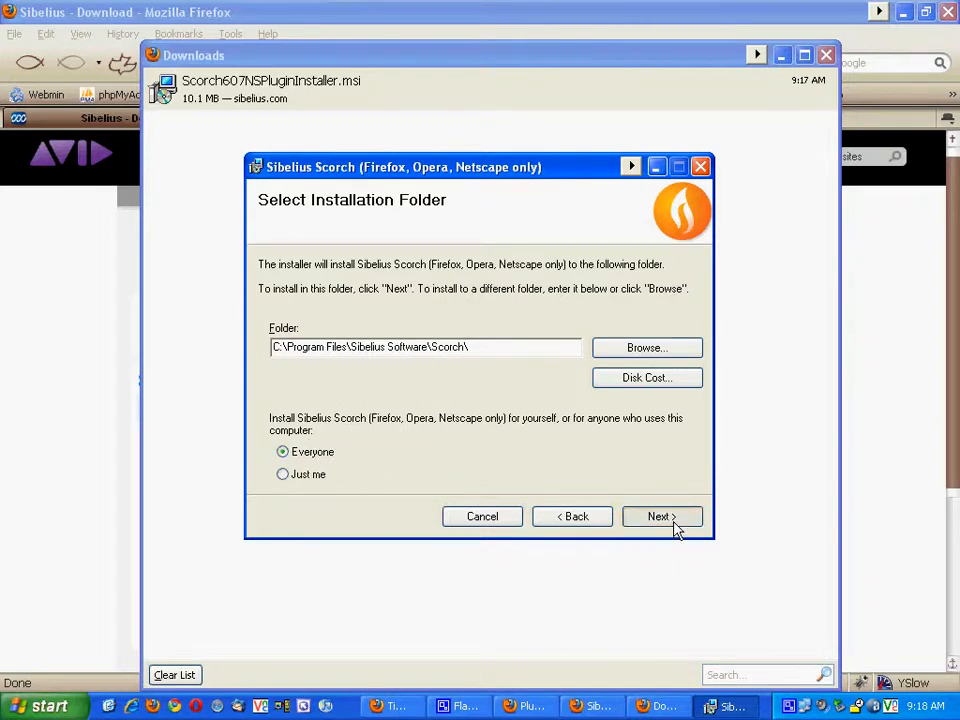
pyautogui.click(660, 516)
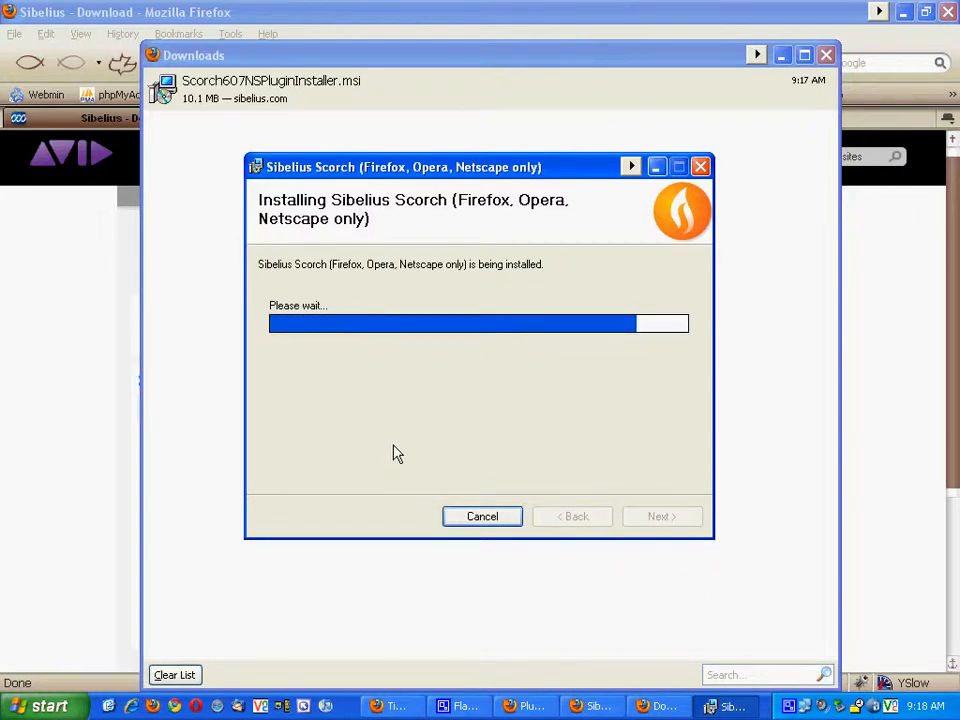
pyautogui.moveTo(368, 320)
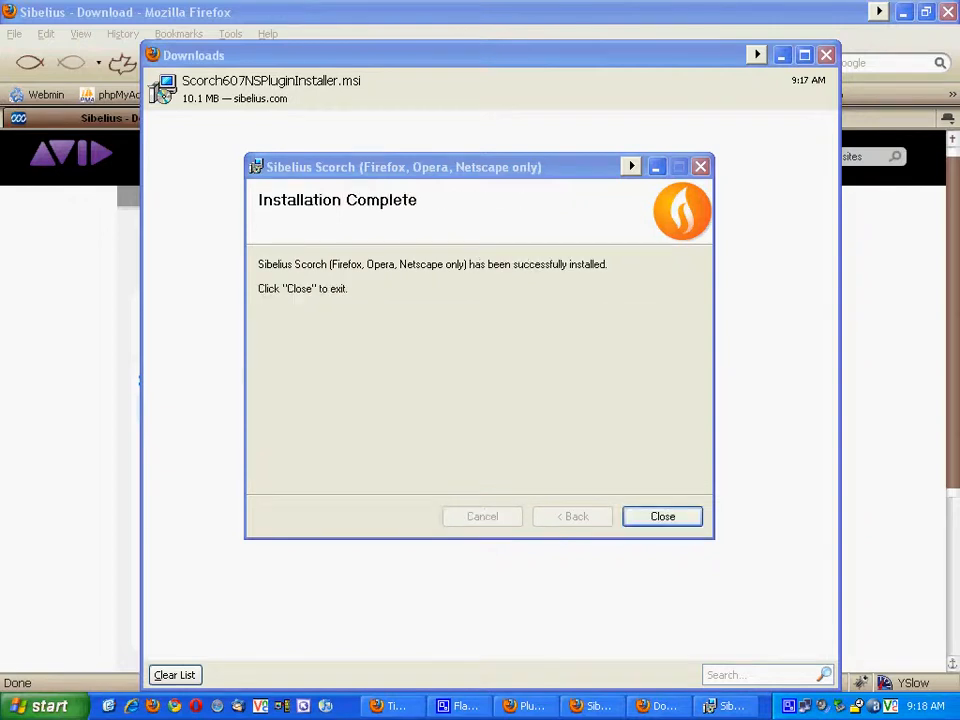
pyautogui.moveTo(556, 420)
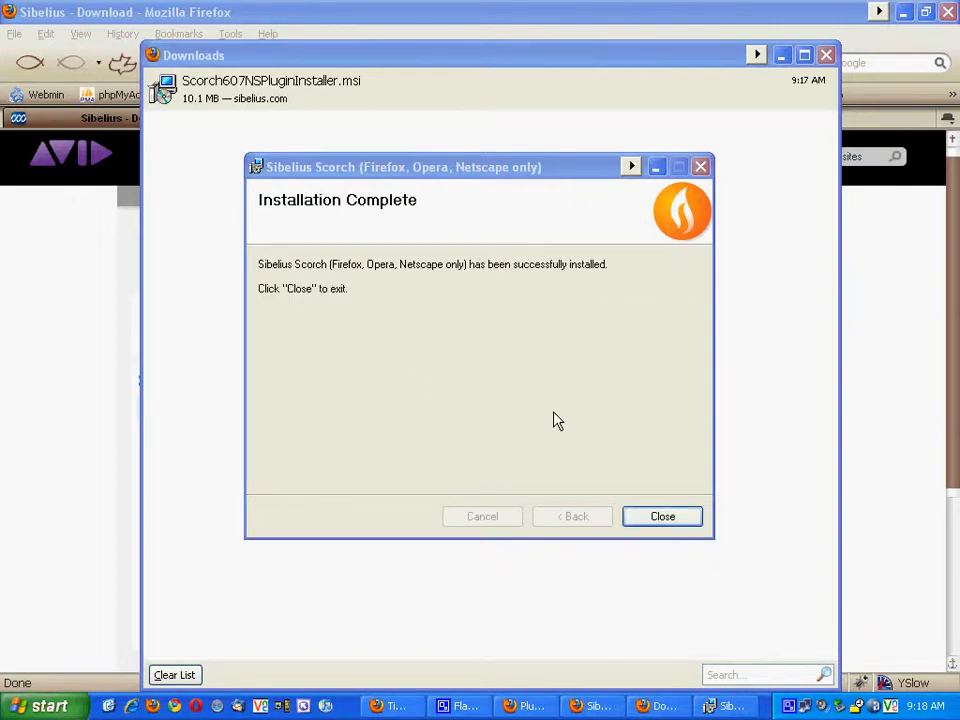
# Step: Close the installer, Downloads window and Plugin Finder, then quit Firefox so the plugin loads
pyautogui.click(662, 516)
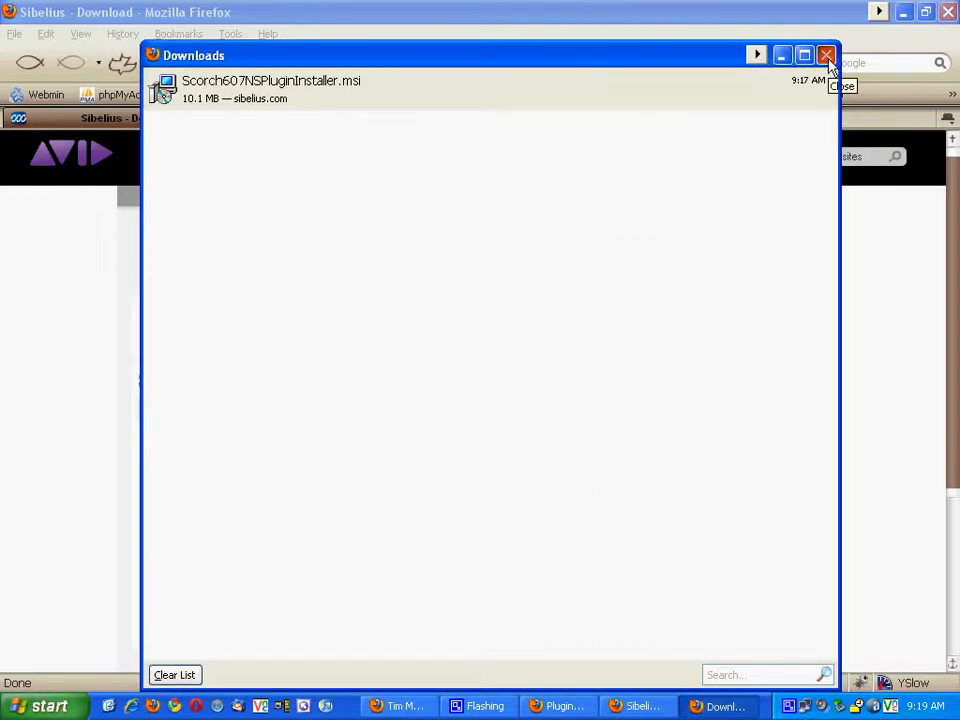
pyautogui.click(826, 56)
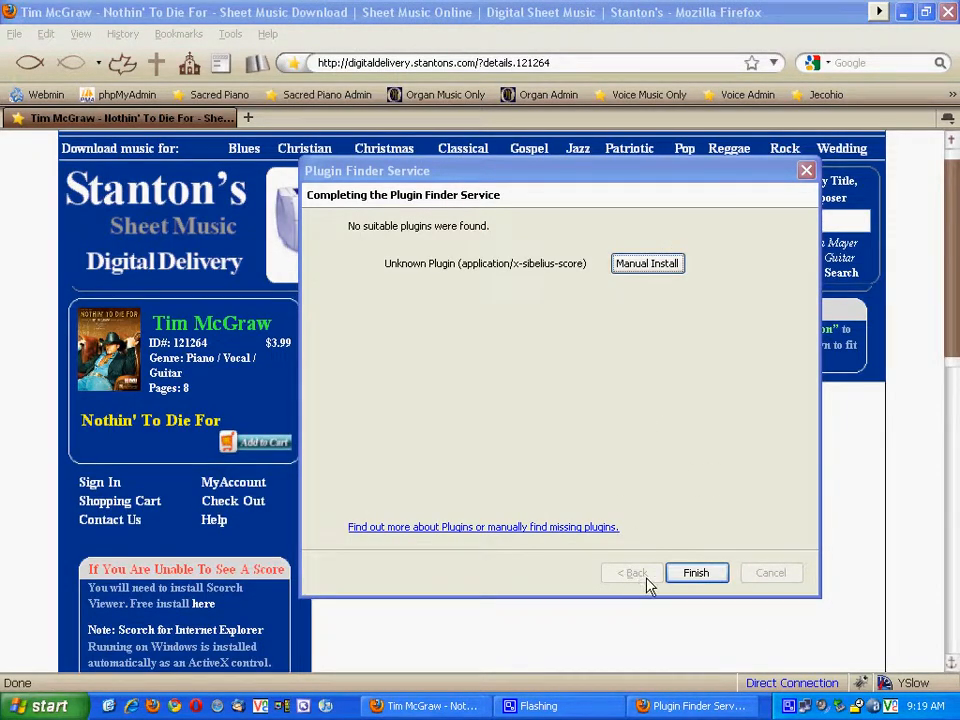
pyautogui.click(696, 572)
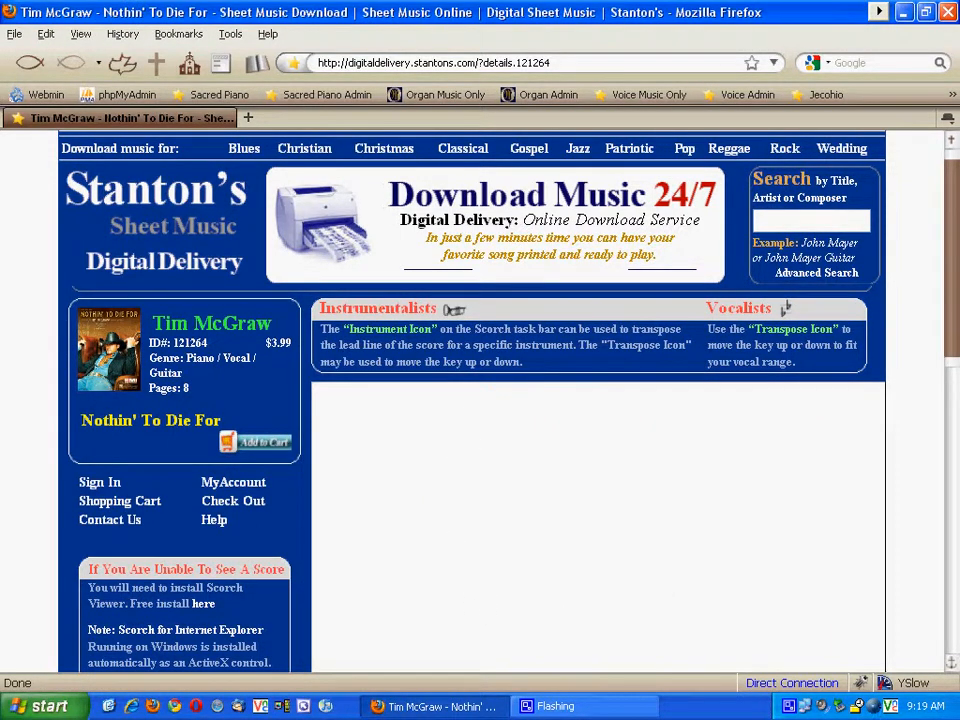
pyautogui.moveTo(446, 290)
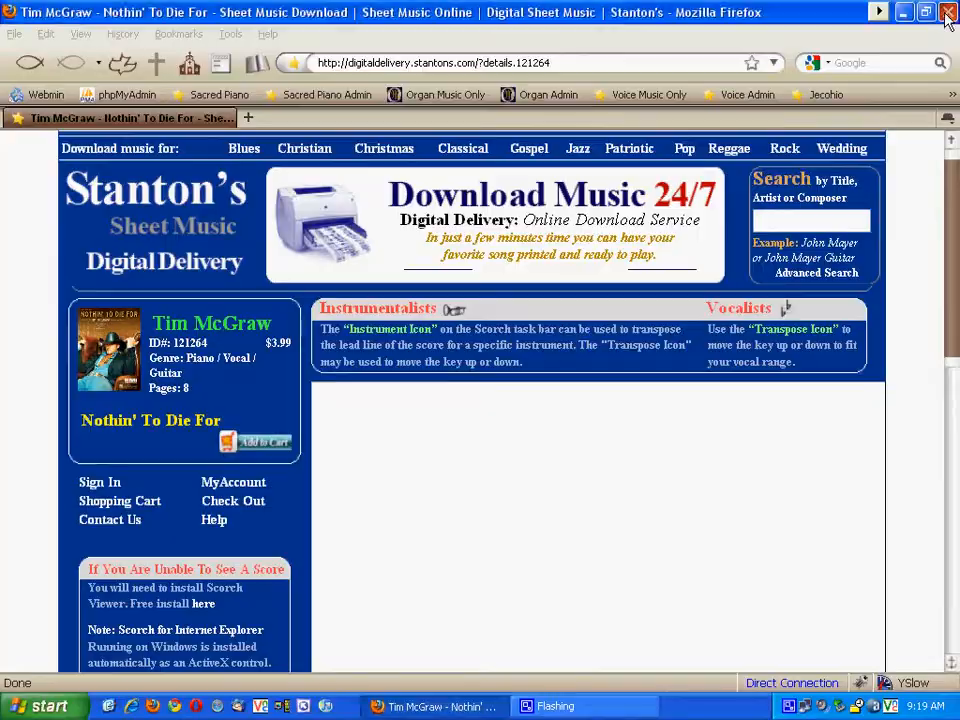
pyautogui.click(948, 12)
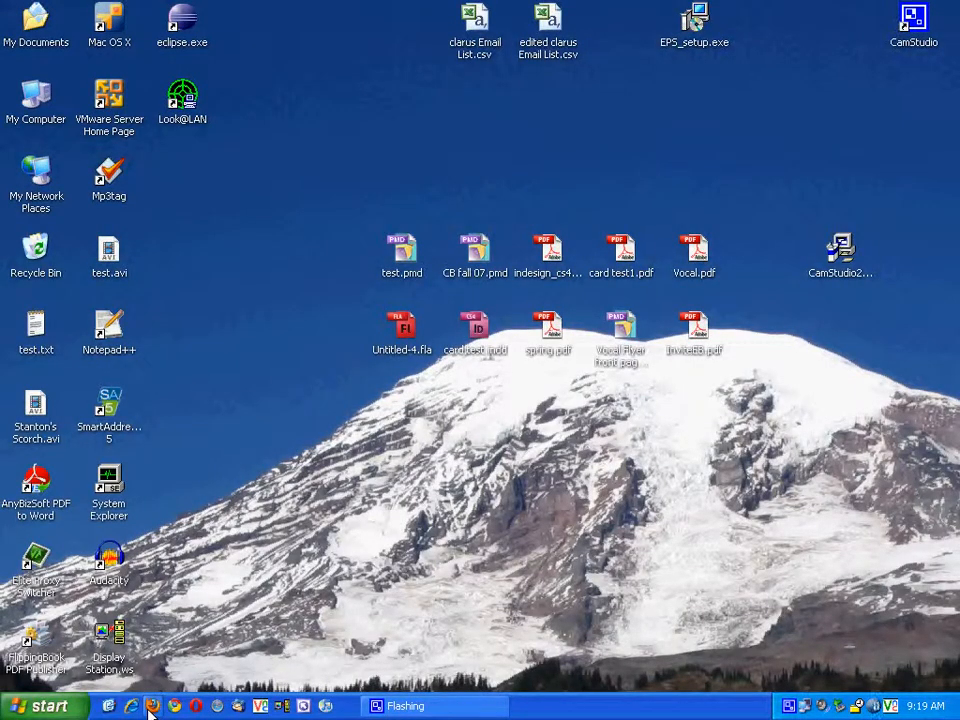
pyautogui.moveTo(684, 390)
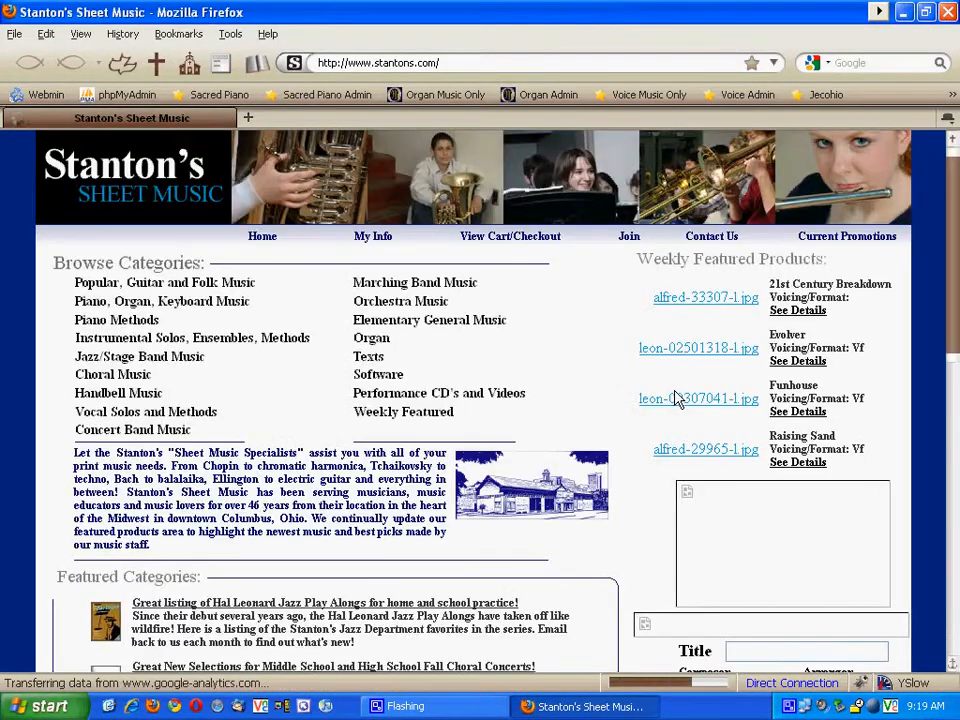
# Step: From stantons.com reach Digital Delivery and reopen the 'Nothin' To Die For' listing
pyautogui.scroll(-3)
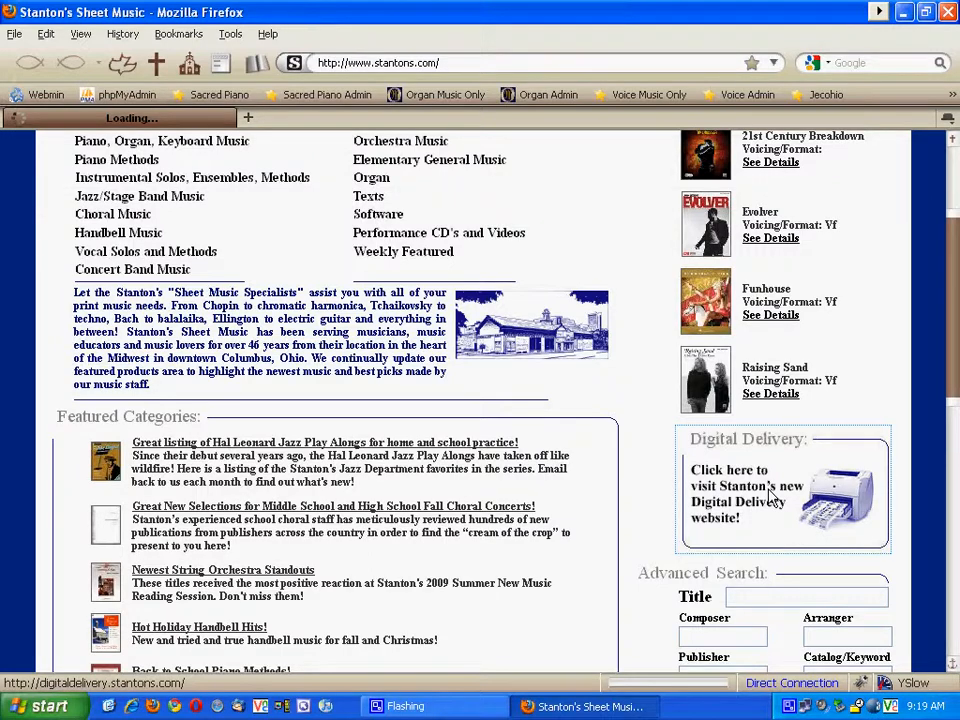
pyautogui.click(746, 490)
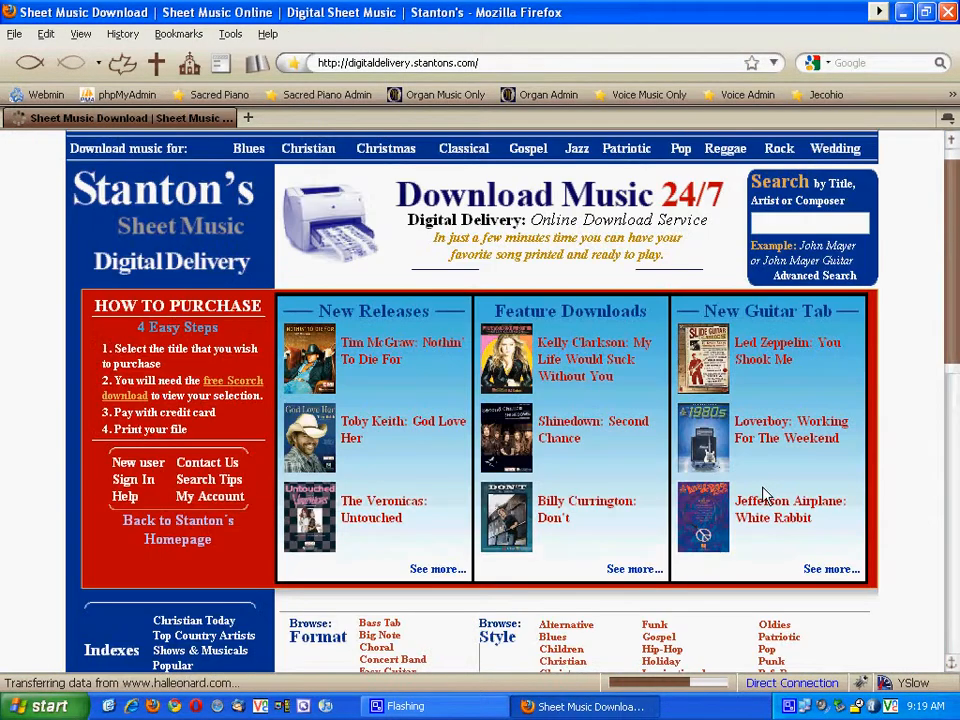
pyautogui.click(400, 350)
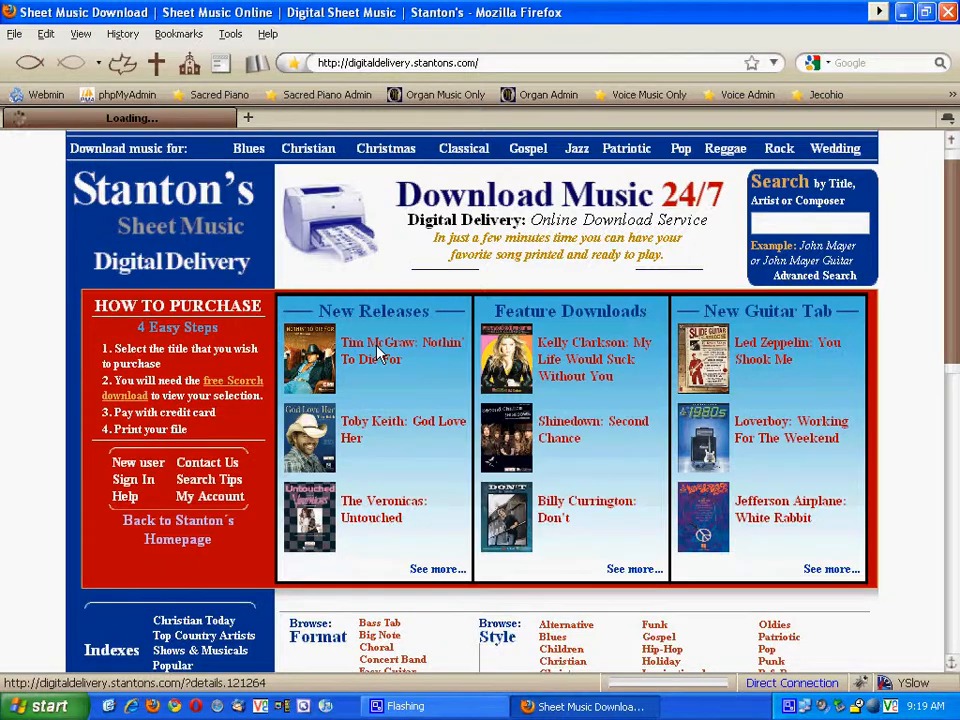
pyautogui.click(402, 350)
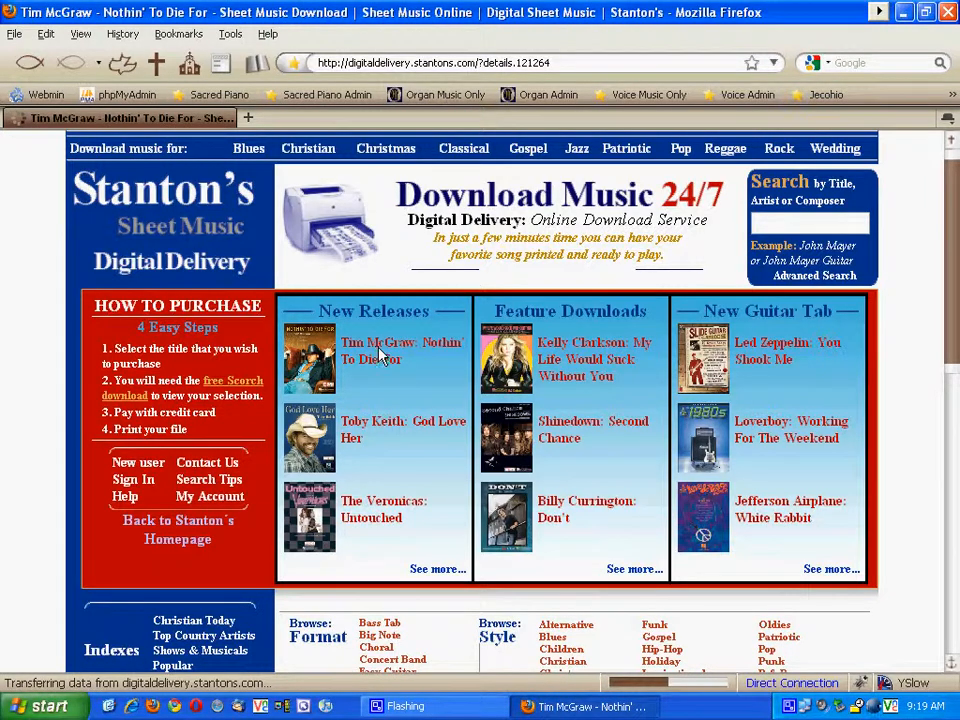
# Step: Load the Scorch sheet music preview and scroll through the opening staves of the score
pyautogui.click(400, 352)
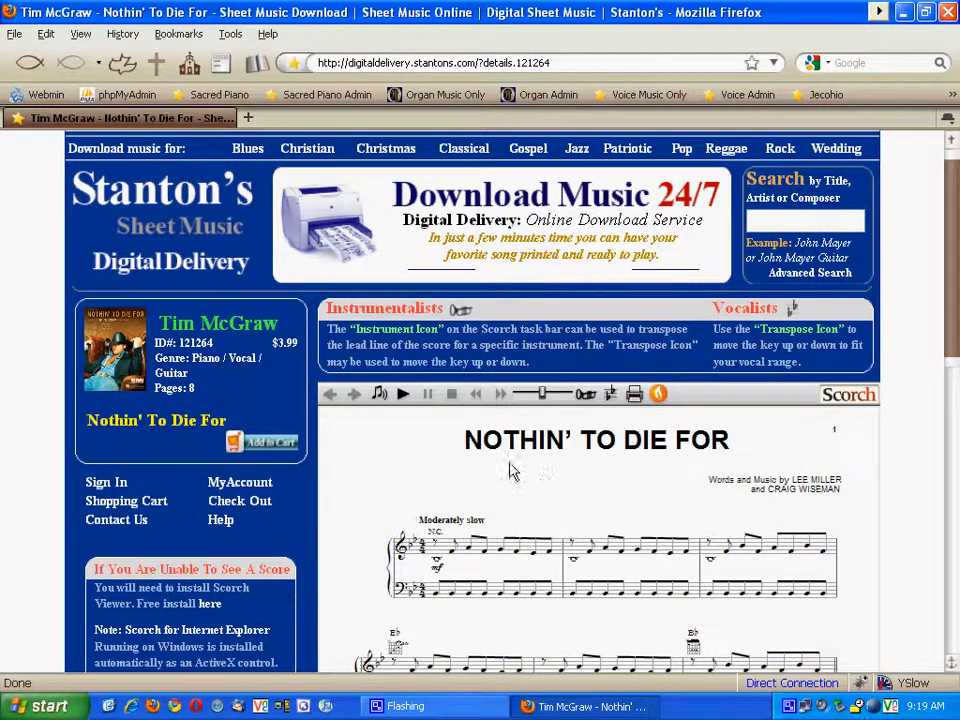
pyautogui.scroll(-3)
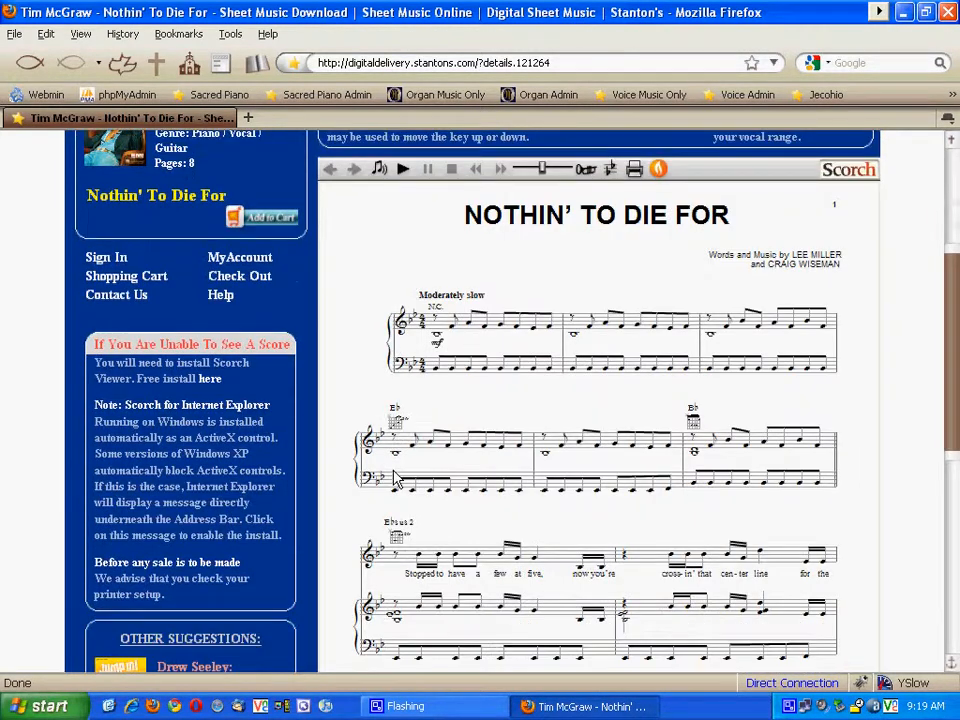
pyautogui.scroll(3)
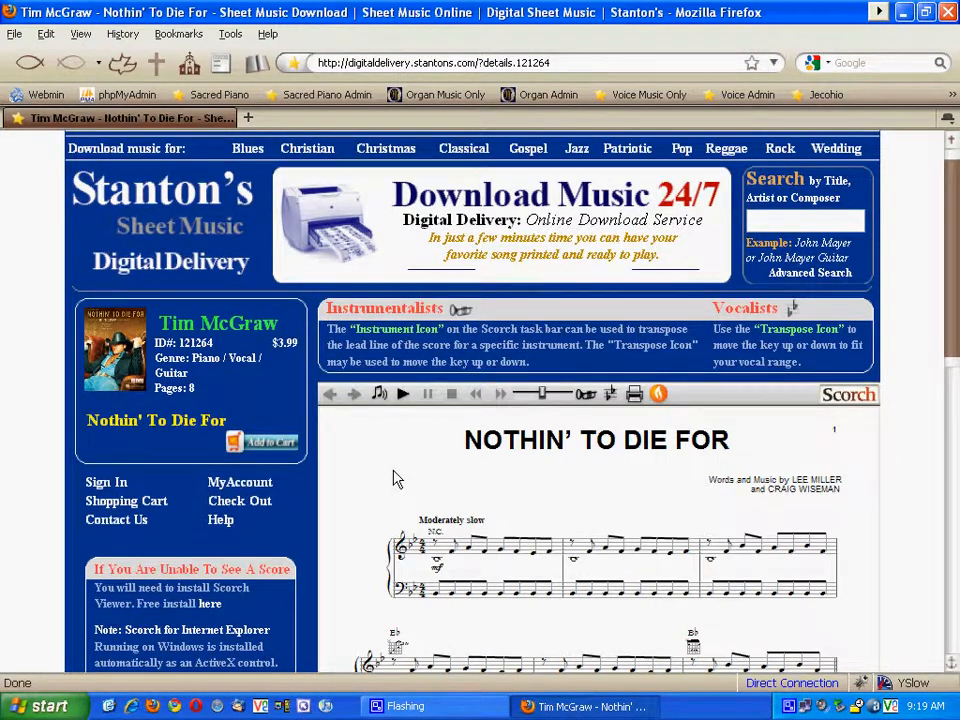